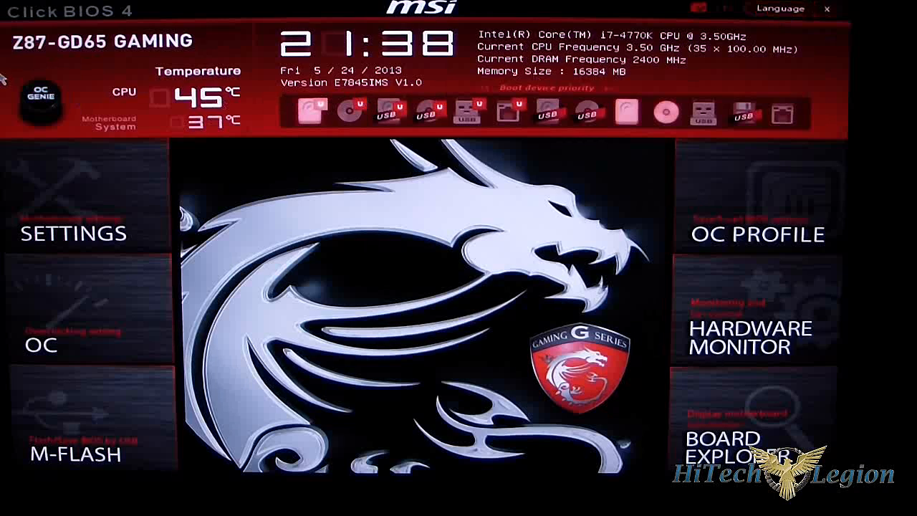
mouse_move(61, 53)
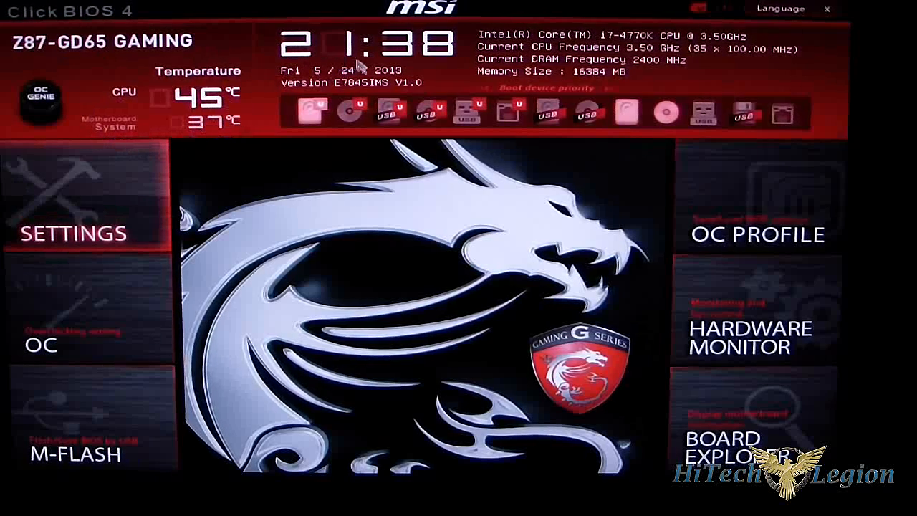
mouse_move(717, 71)
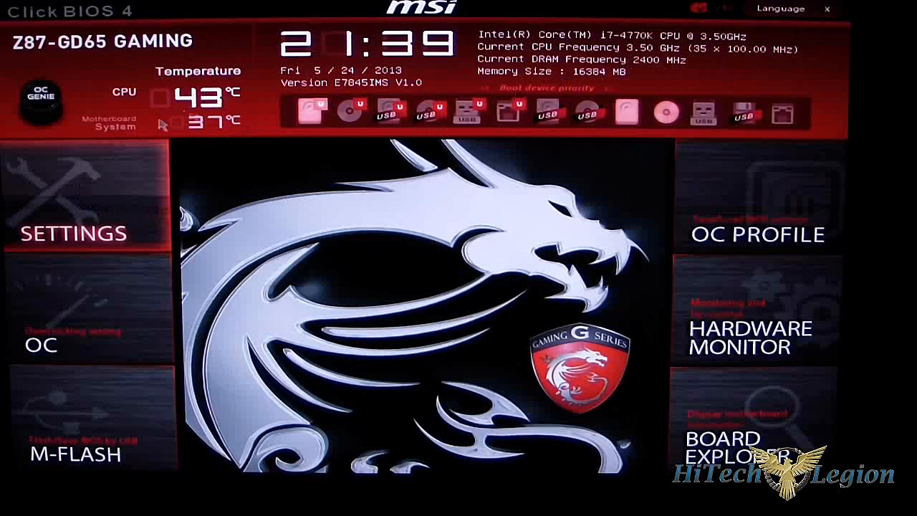
mouse_move(309, 112)
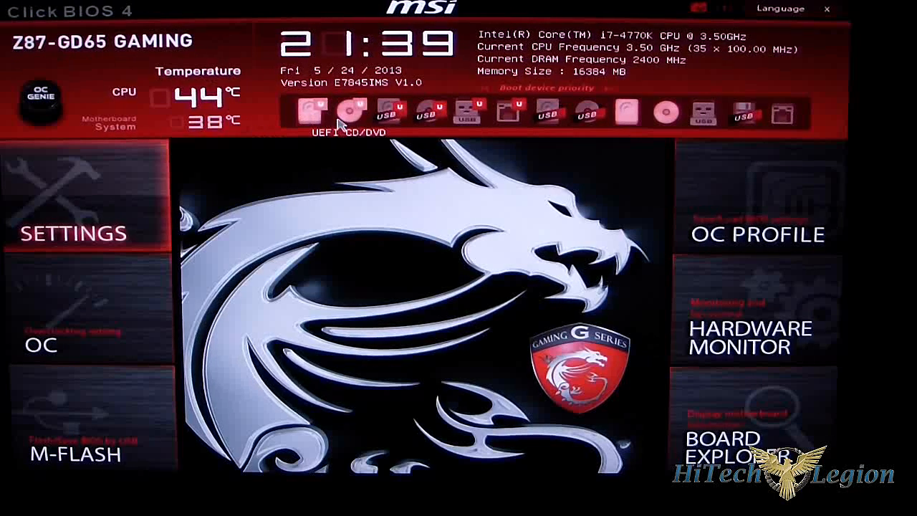
mouse_move(390, 115)
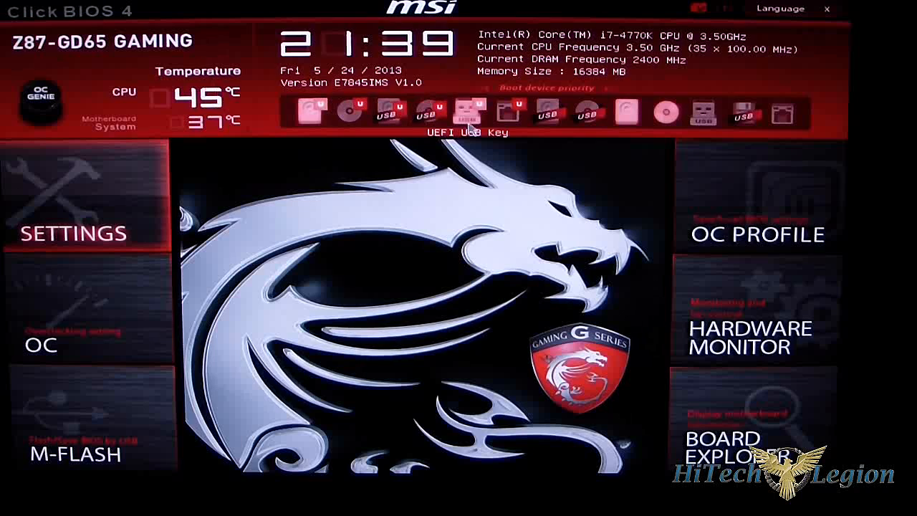
mouse_move(511, 113)
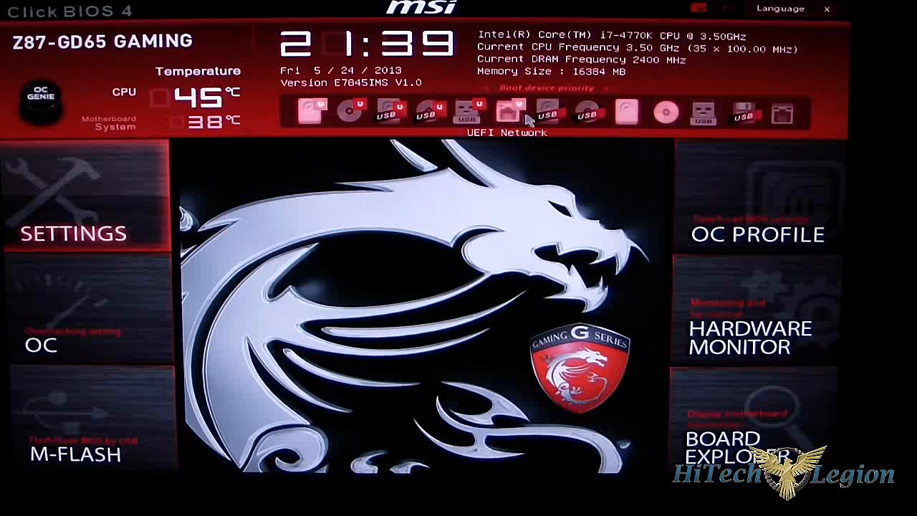
mouse_move(589, 112)
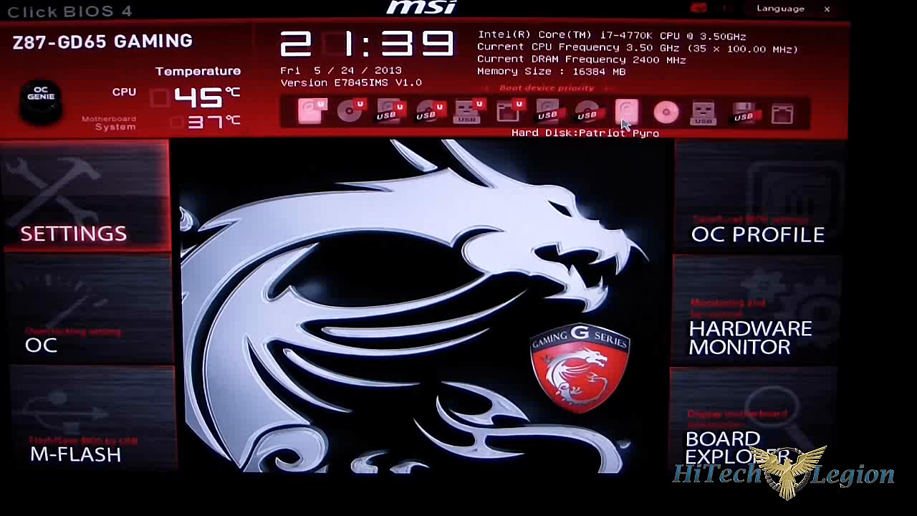
mouse_move(665, 115)
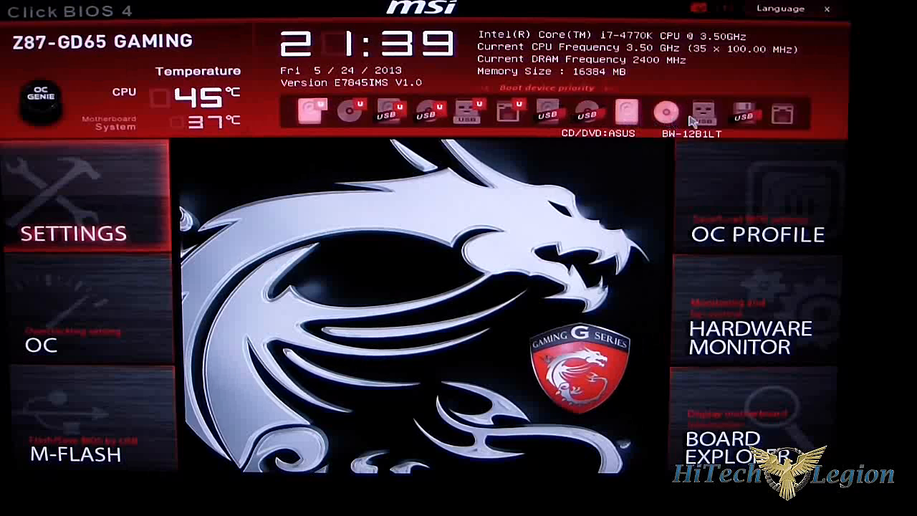
mouse_move(744, 113)
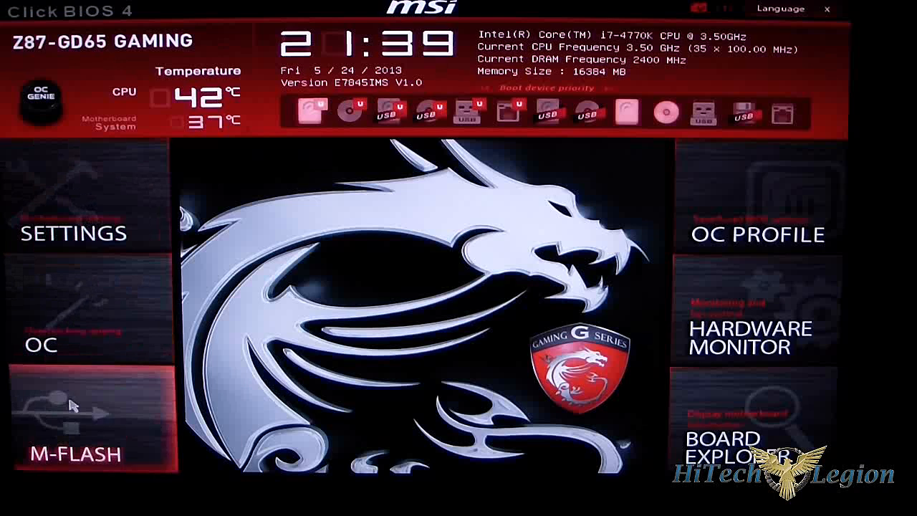
mouse_move(778, 240)
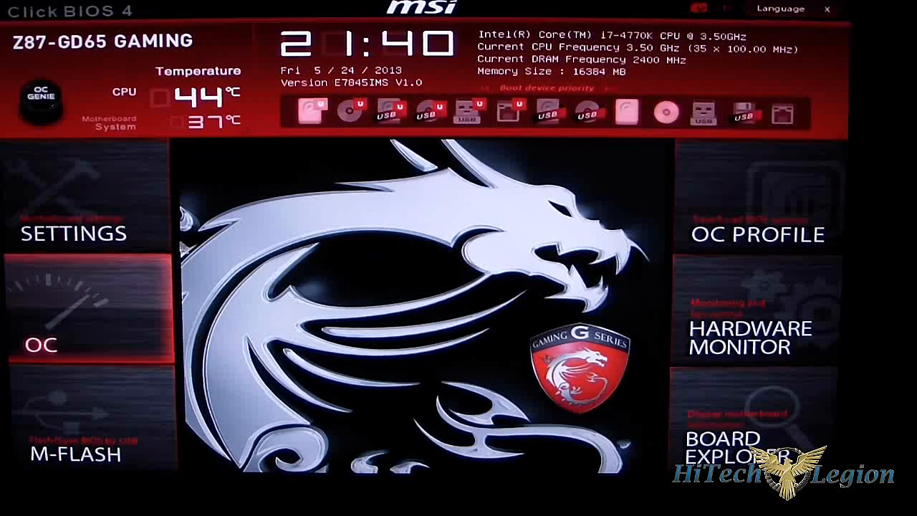
Open the Settings section from its tile on the home screen.
click(74, 233)
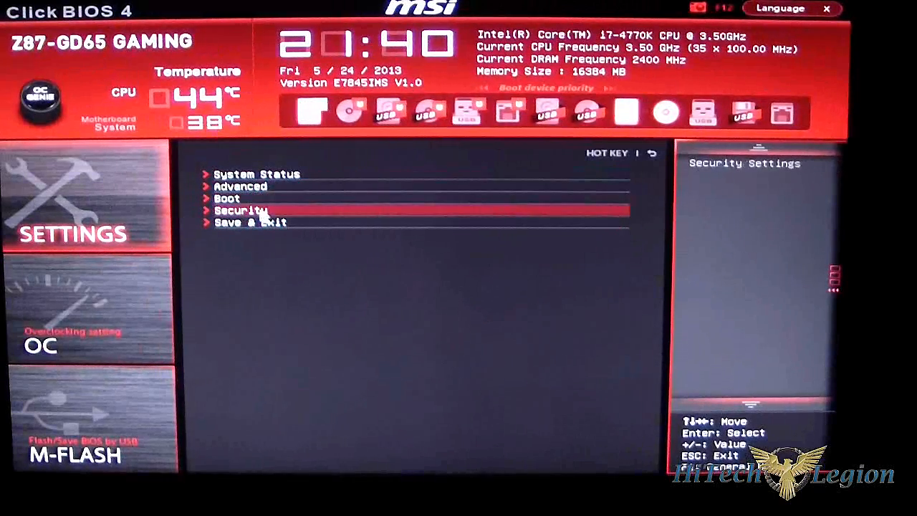
click(256, 174)
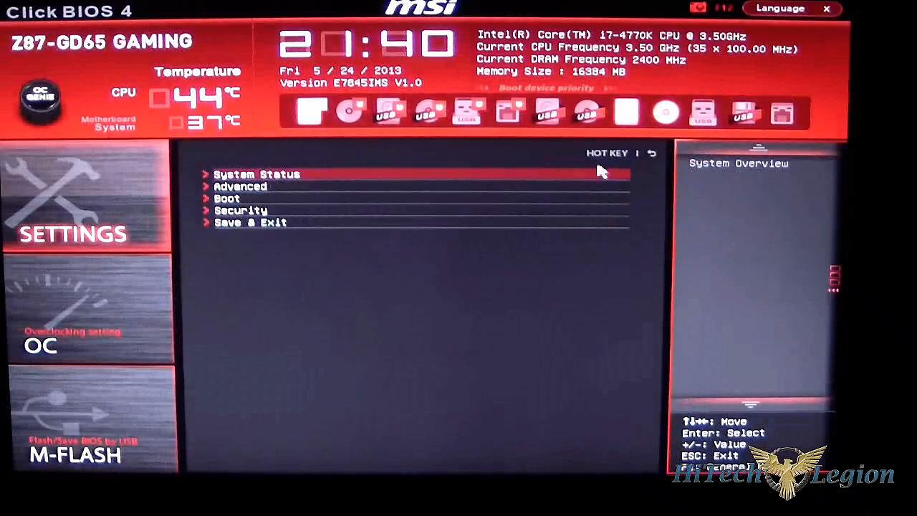
Open Advanced, view PCI Subsystem Settings, then show ACPI Settings with Power LED Blinking.
click(241, 186)
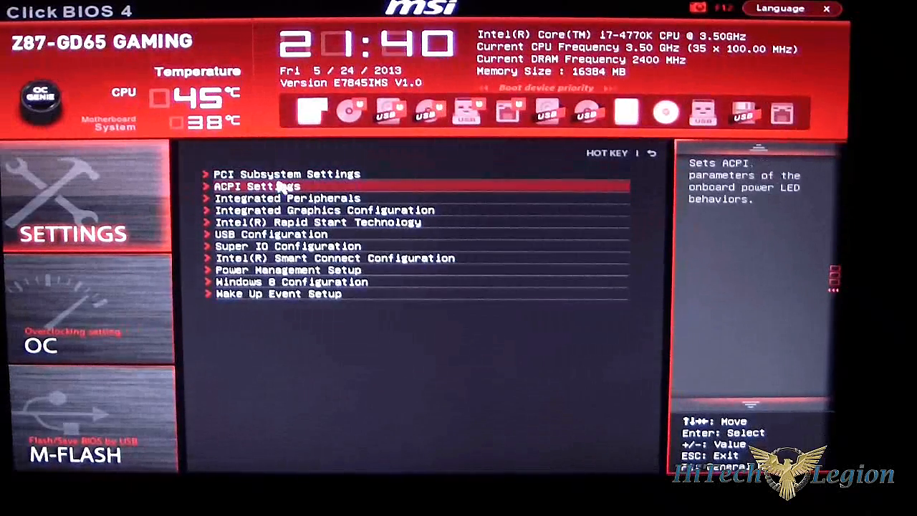
key(up)
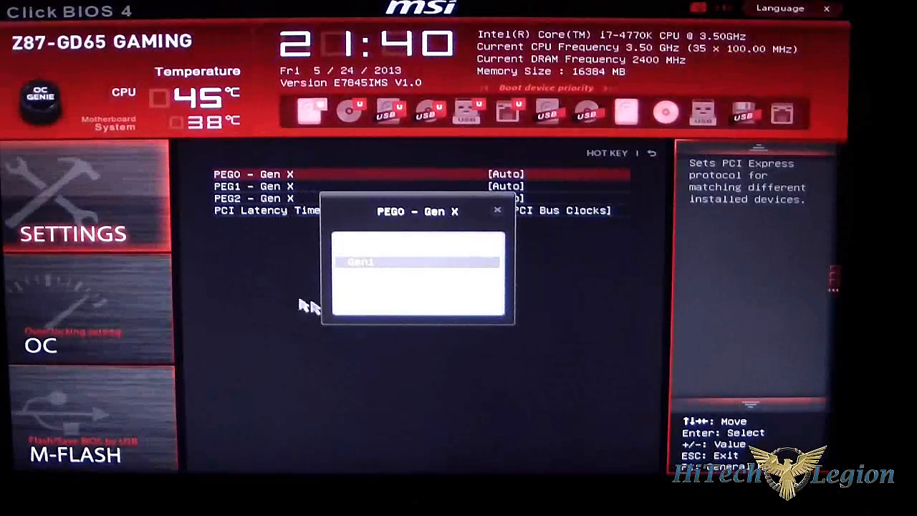
mouse_move(391, 222)
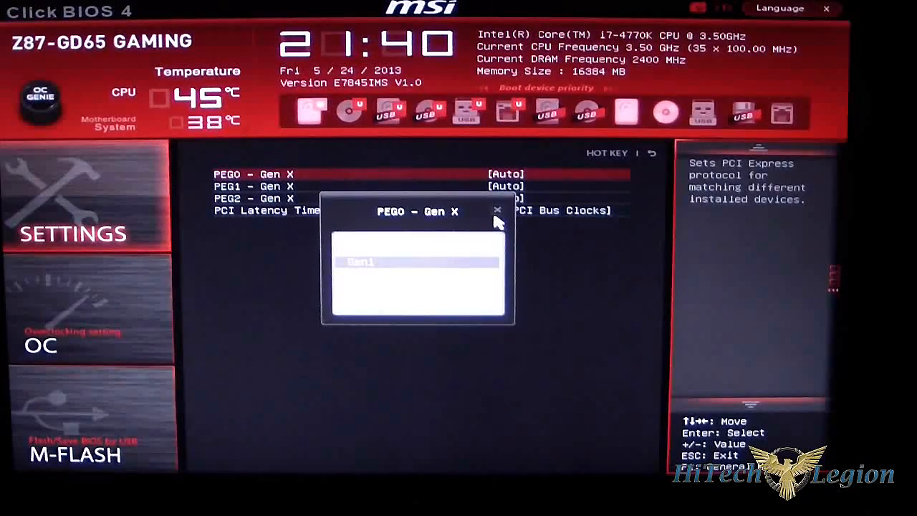
click(498, 210)
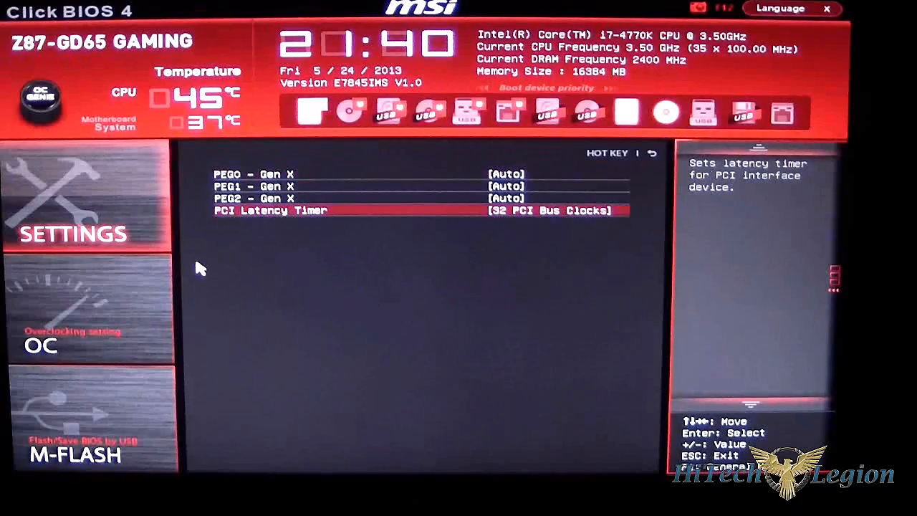
click(651, 153)
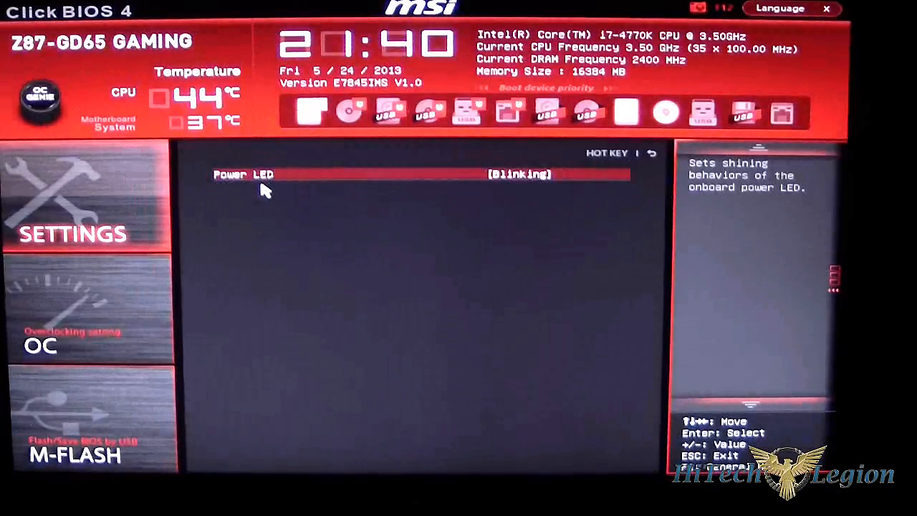
mouse_move(606, 214)
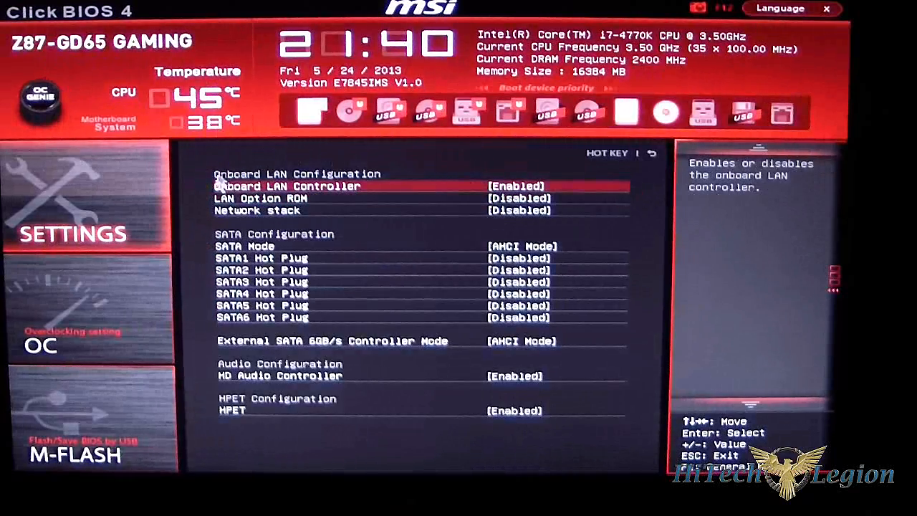
Browse Integrated Peripherals, then return to Advanced with Integrated Graphics Configuration highlighted.
key(Down)
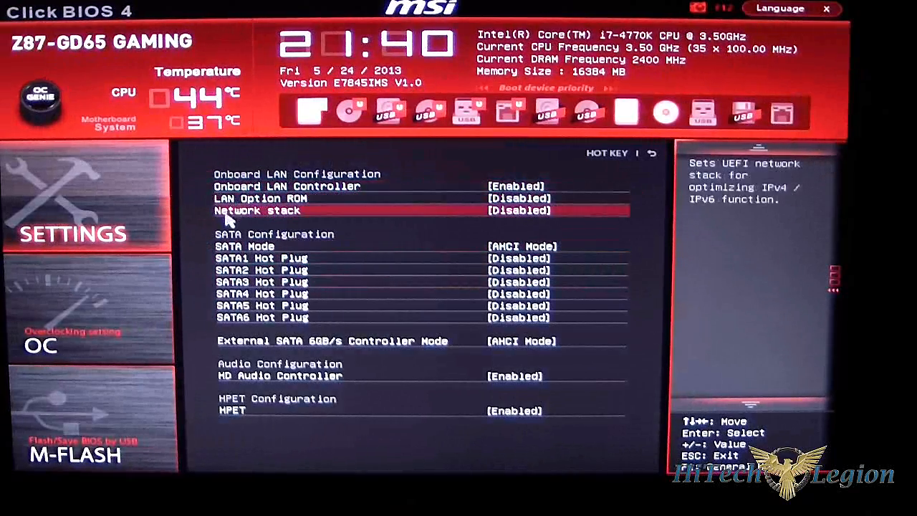
mouse_move(308, 251)
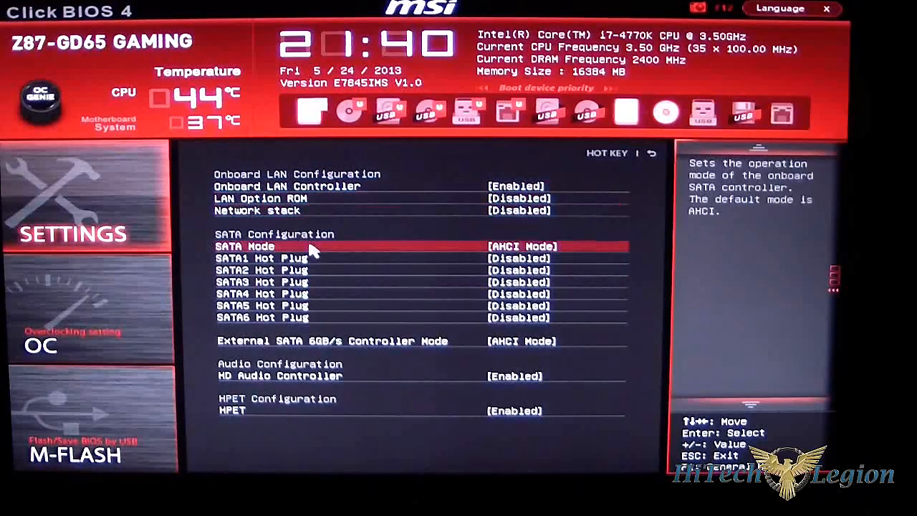
key(Down)
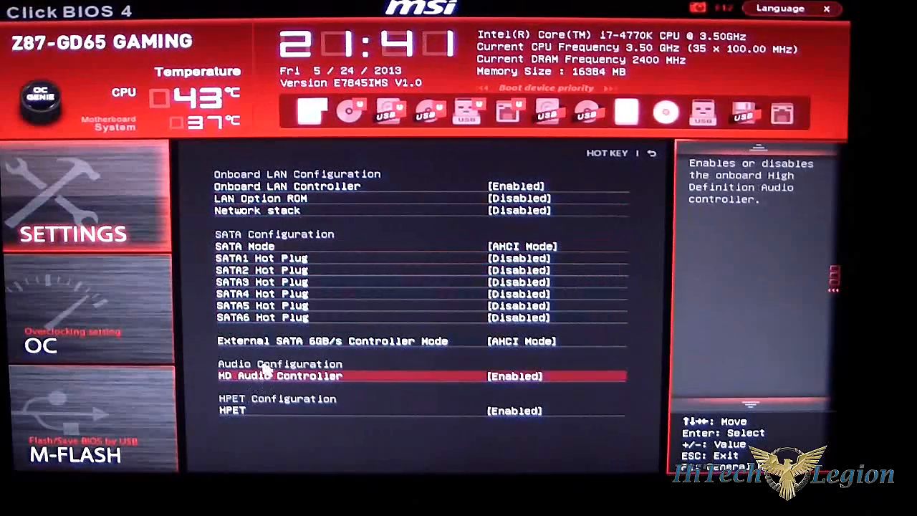
key(up)
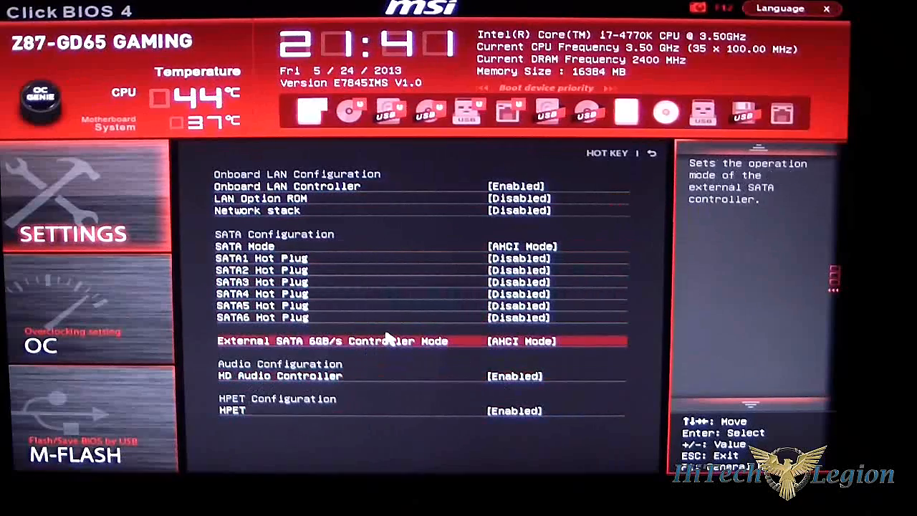
mouse_move(397, 352)
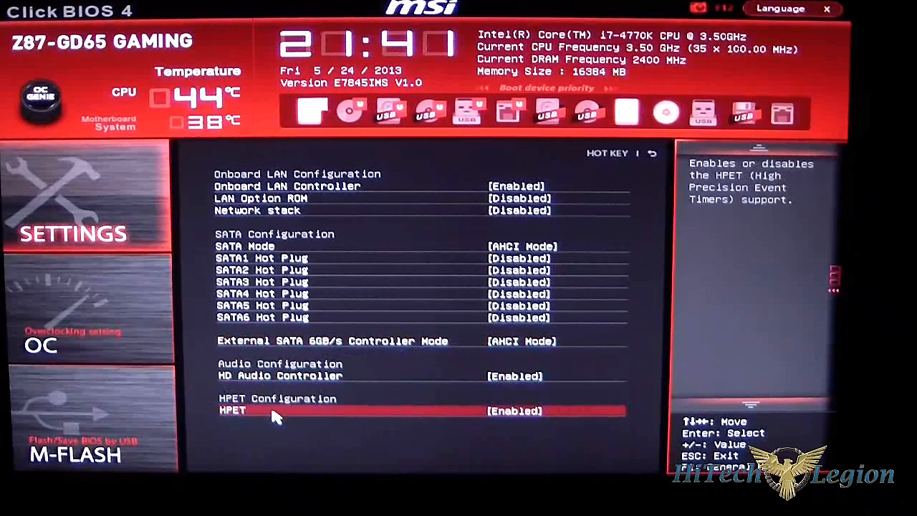
key(up)
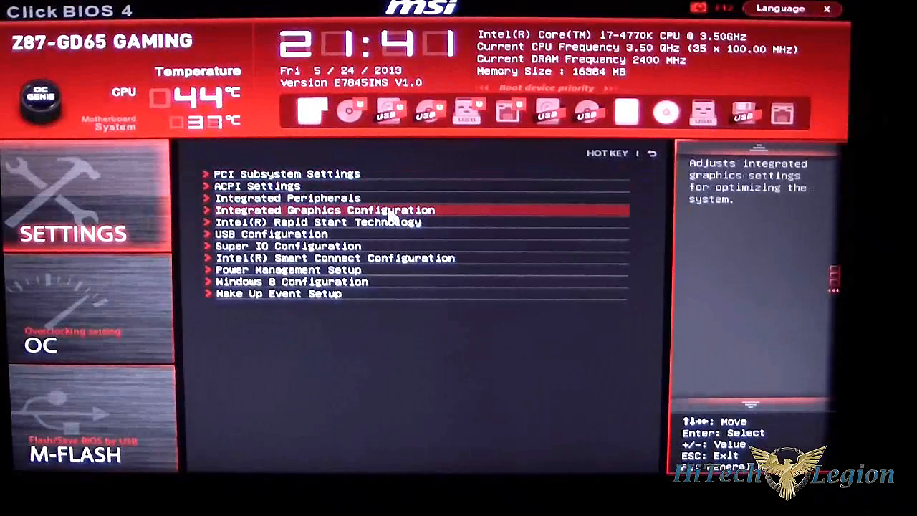
View Windows 8 Configuration, then back out to the top Settings list with Boot highlighted.
click(324, 210)
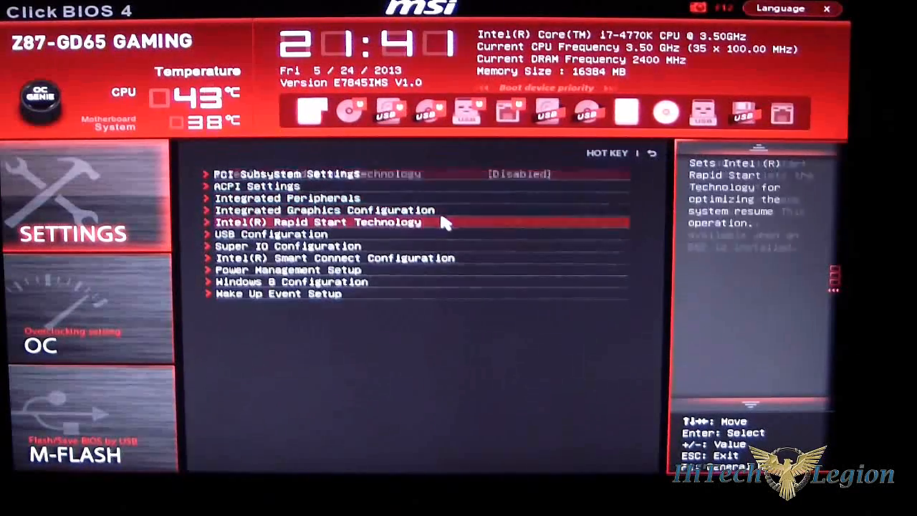
click(346, 221)
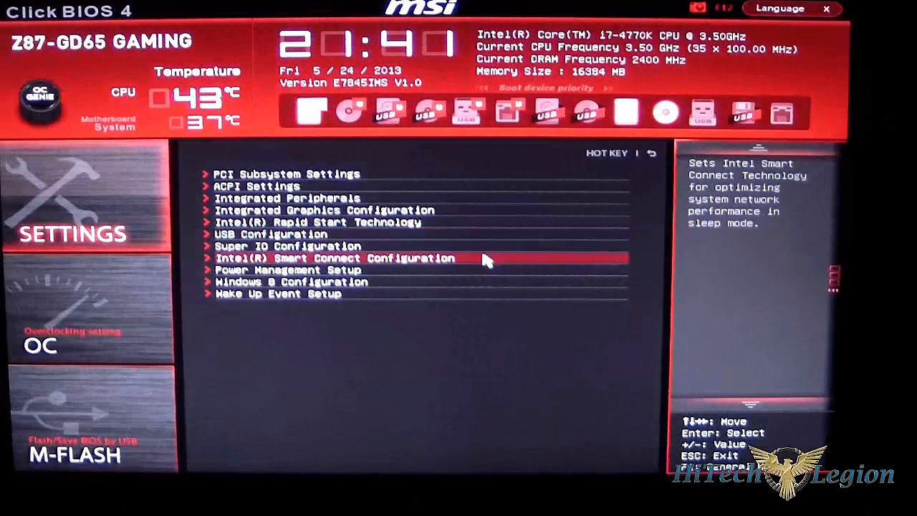
click(290, 246)
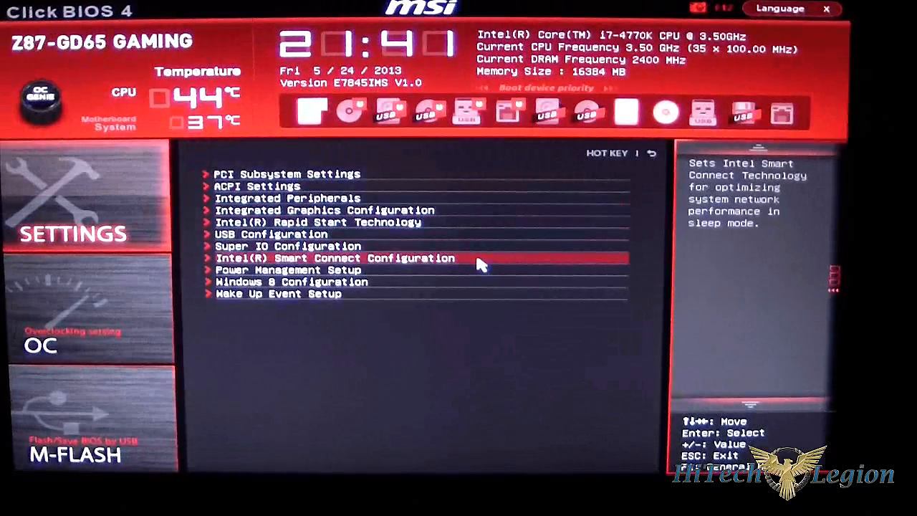
click(336, 258)
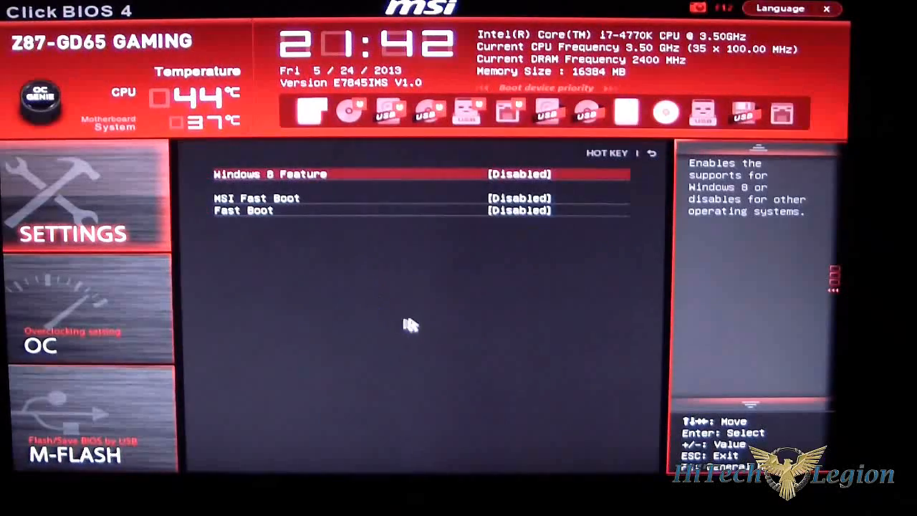
mouse_move(591, 321)
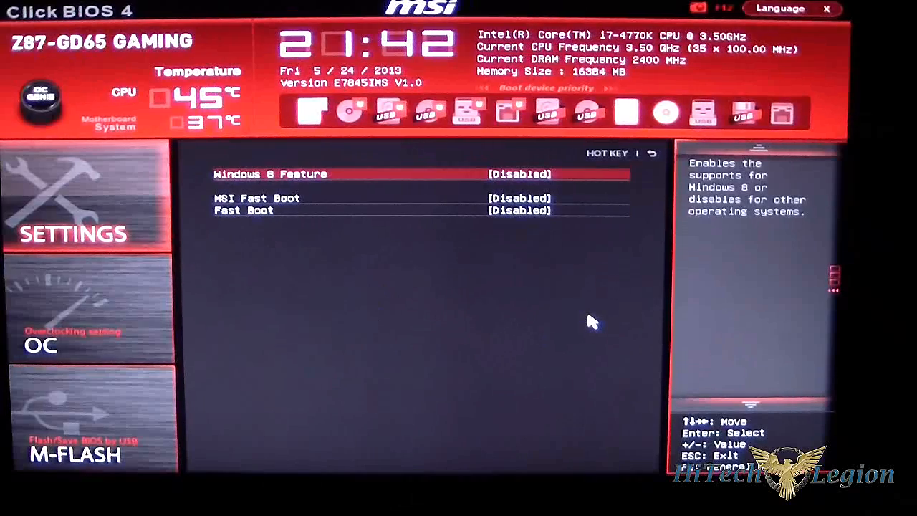
mouse_move(301, 192)
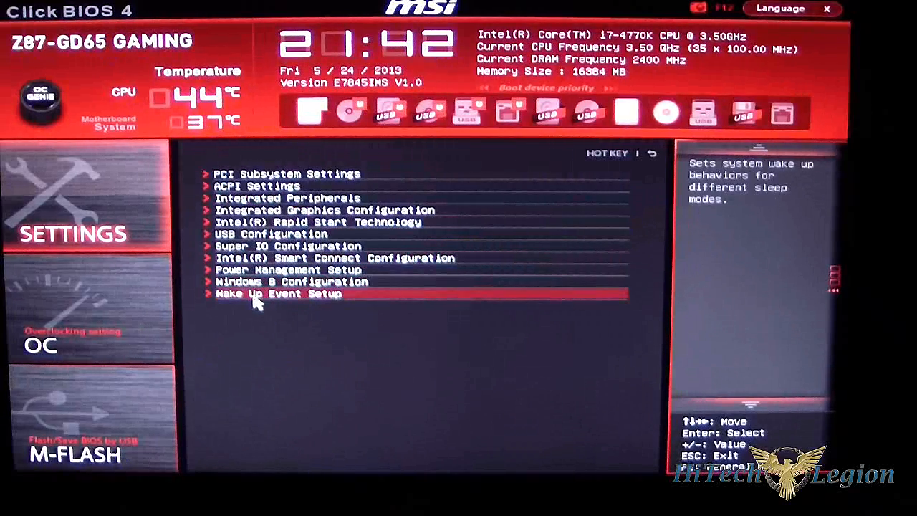
click(279, 294)
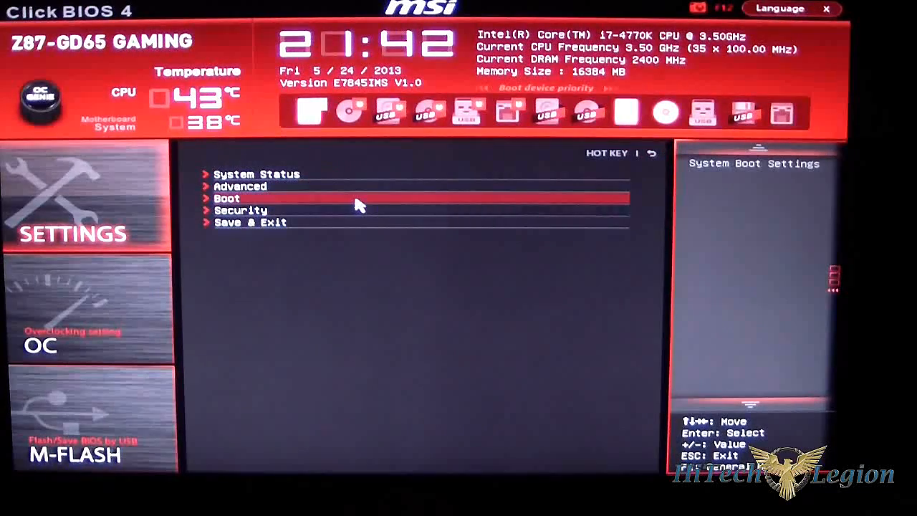
Open Boot, dismiss the Boot Option #1 help box, go back and reopen Boot.
click(227, 198)
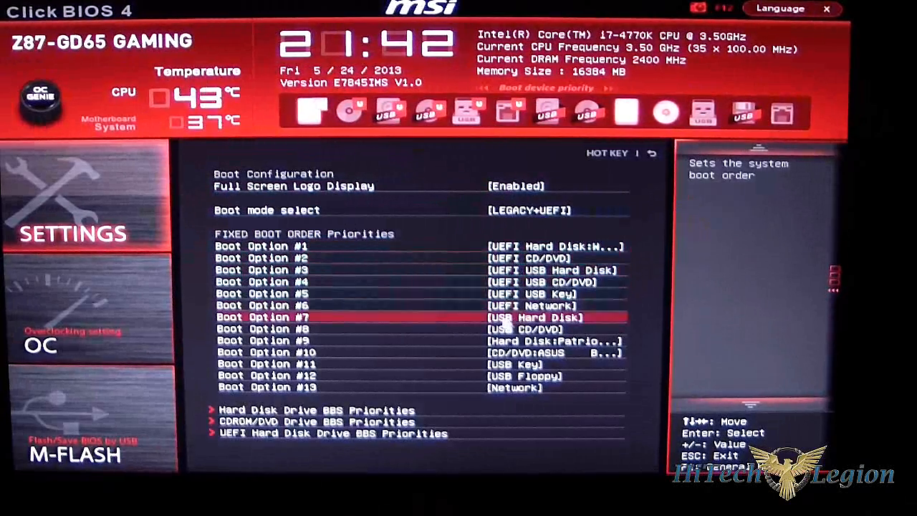
key(up)
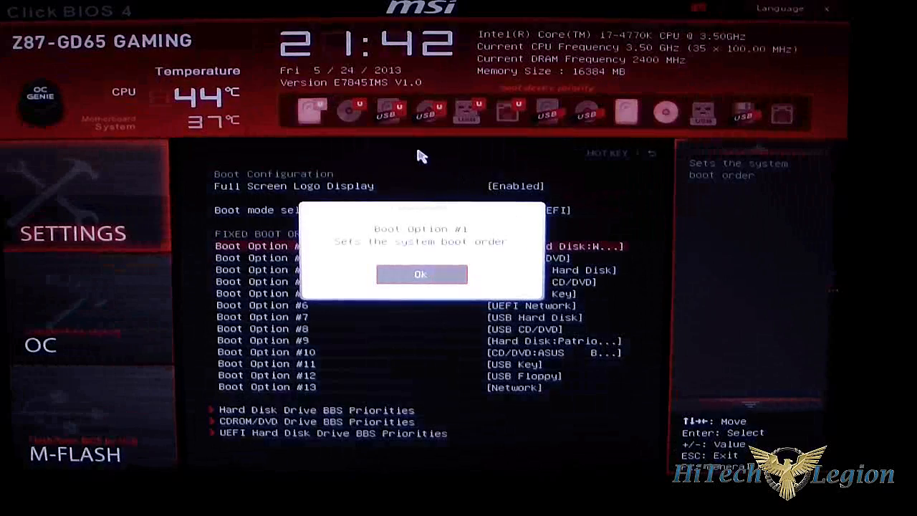
click(421, 274)
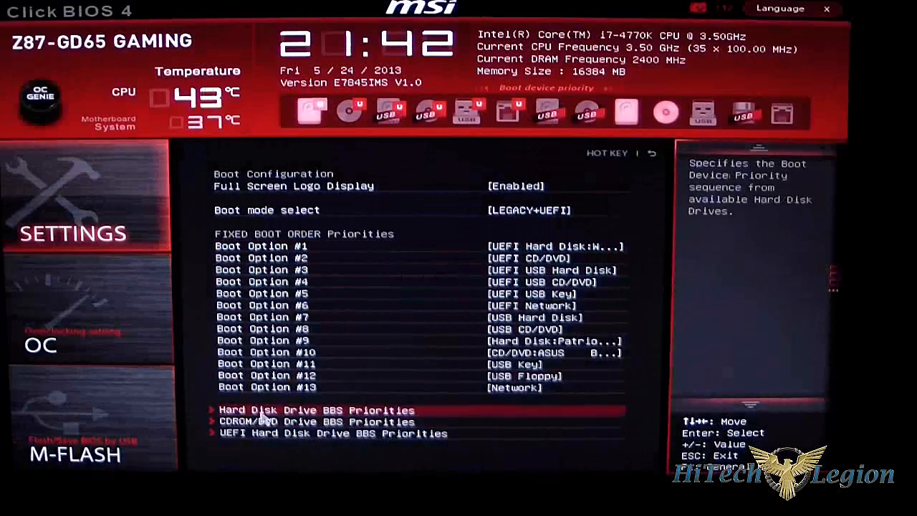
click(315, 409)
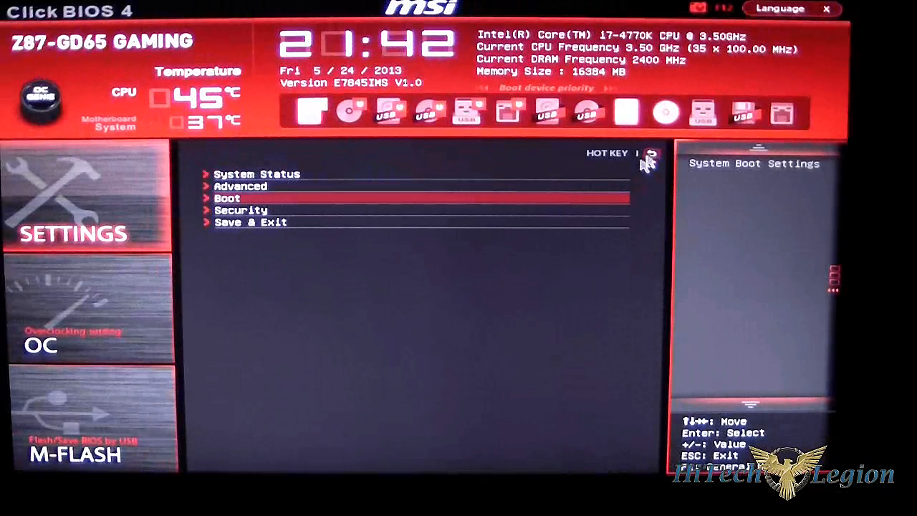
click(226, 198)
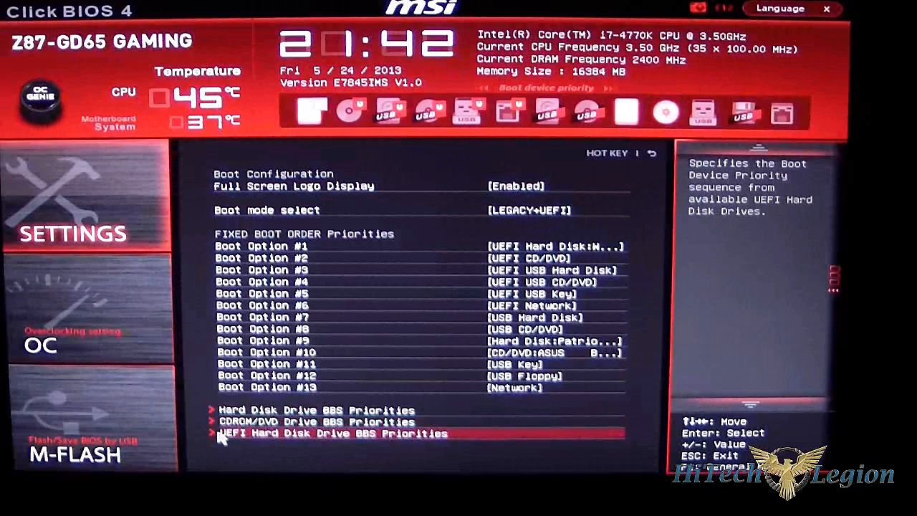
mouse_move(640, 266)
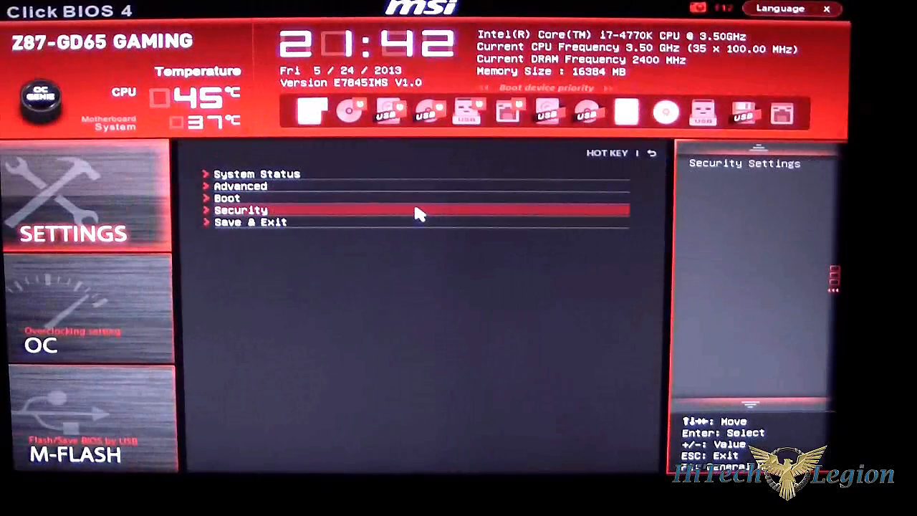
Move through Security to Save & Exit in the top-level Settings list.
click(241, 210)
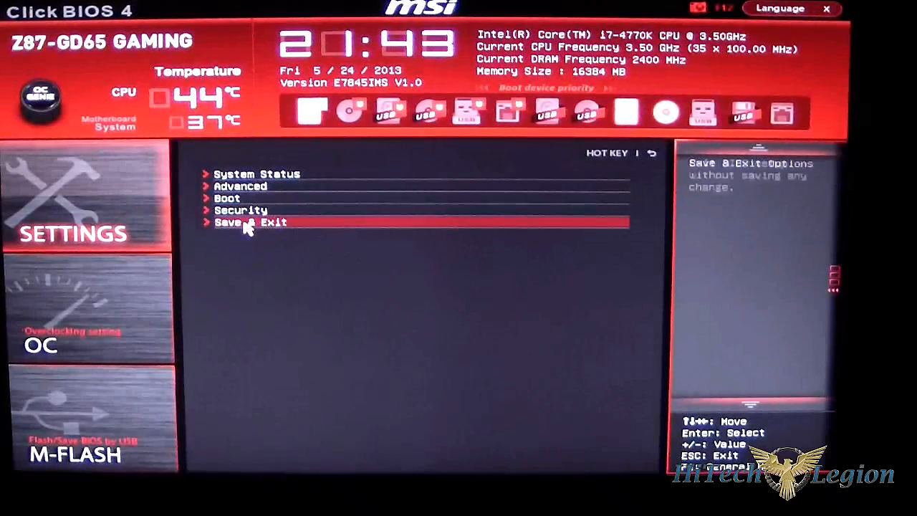
Open the Save & Exit options, then leave Settings for the home screen.
click(250, 223)
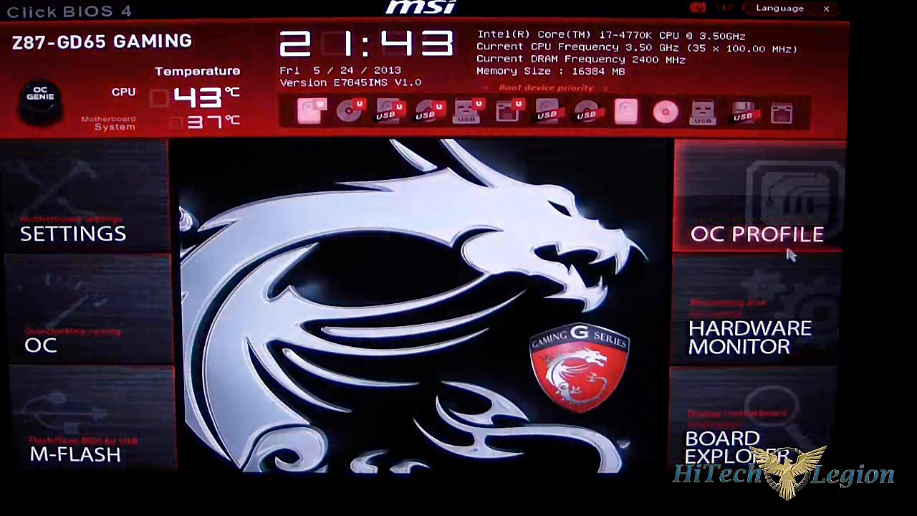
click(758, 234)
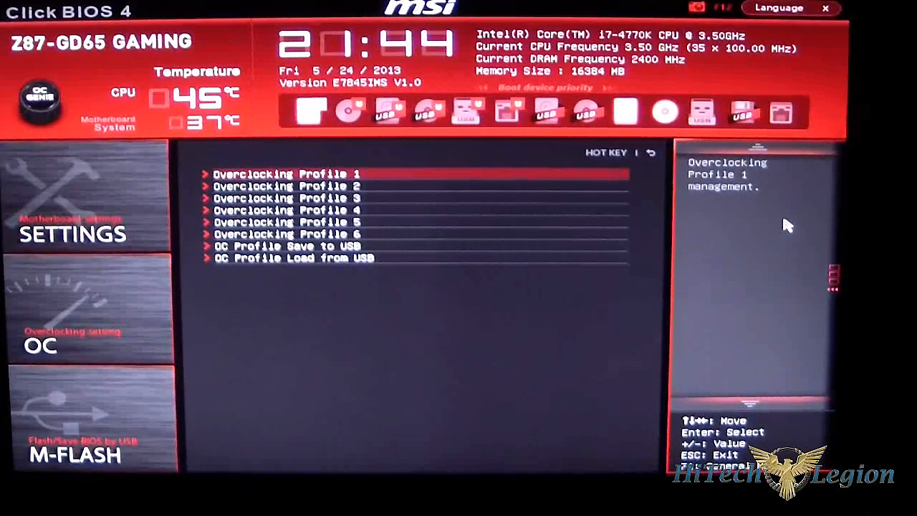
mouse_move(723, 224)
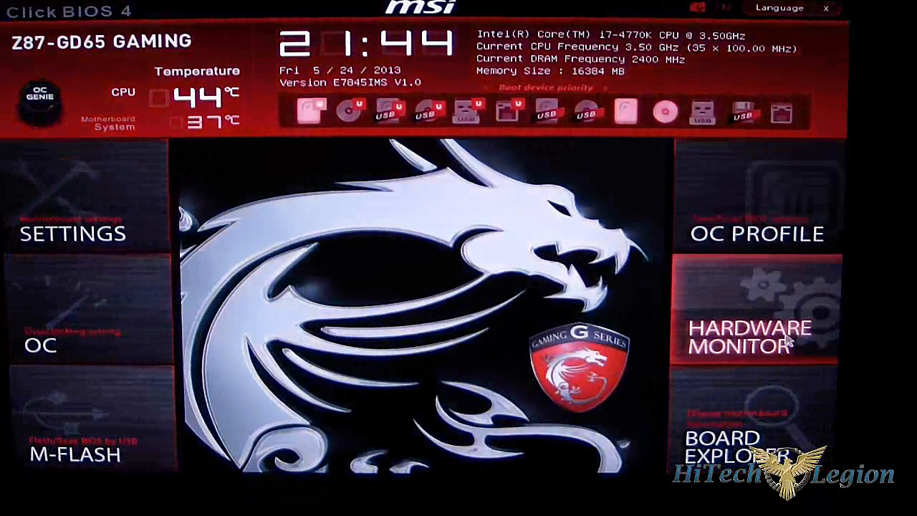
Open Hardware Monitor and slide the CPU 1 fan curve maximum between 60-75°C, ending at 70°C.
click(752, 337)
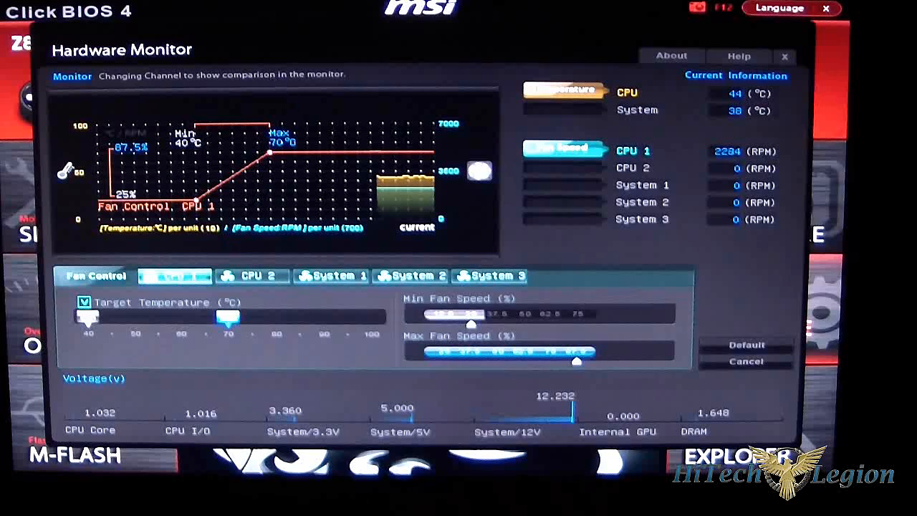
drag(225, 317, 258, 318)
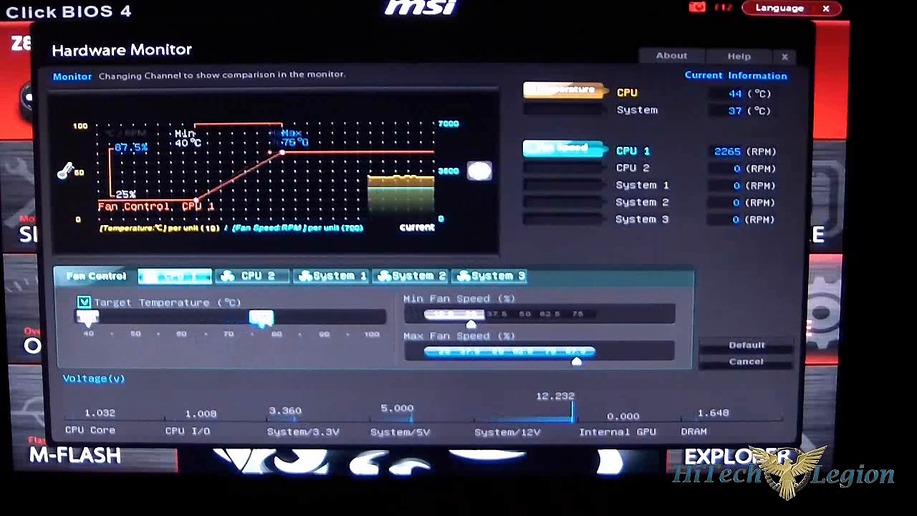
drag(260, 317, 240, 318)
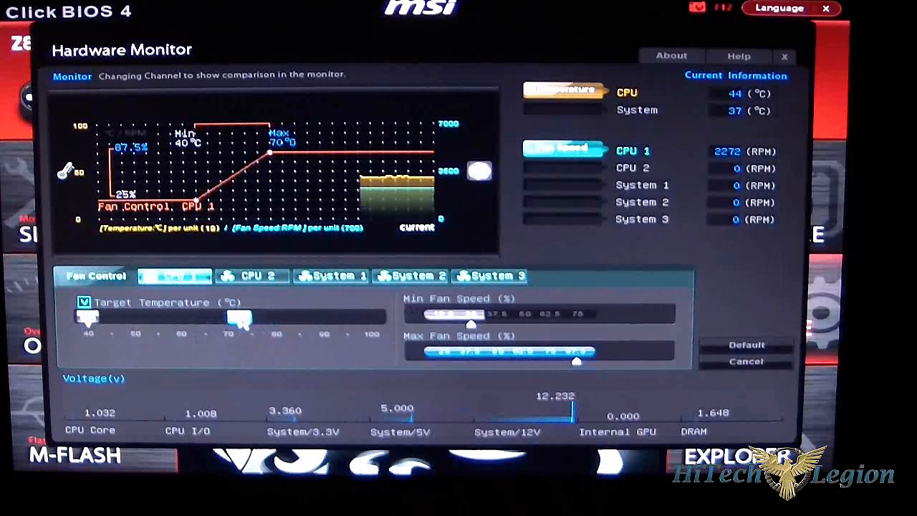
drag(254, 317, 201, 316)
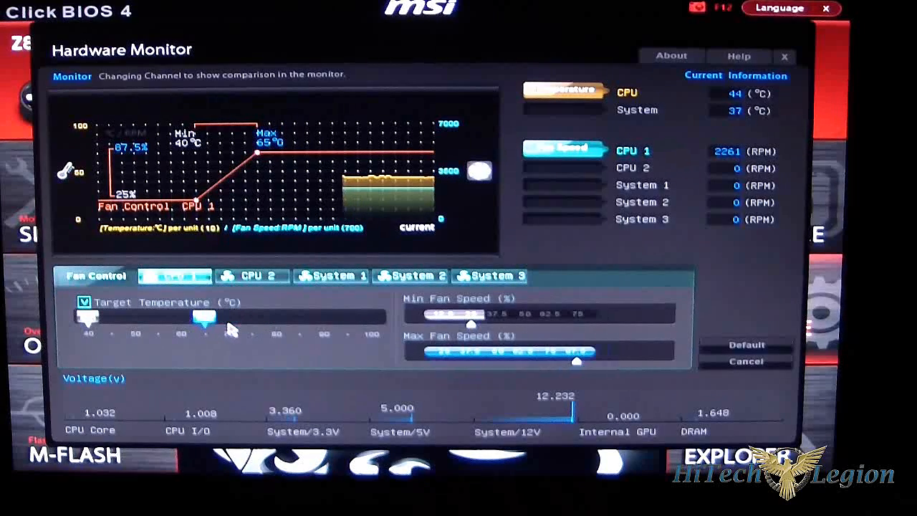
drag(204, 317, 179, 318)
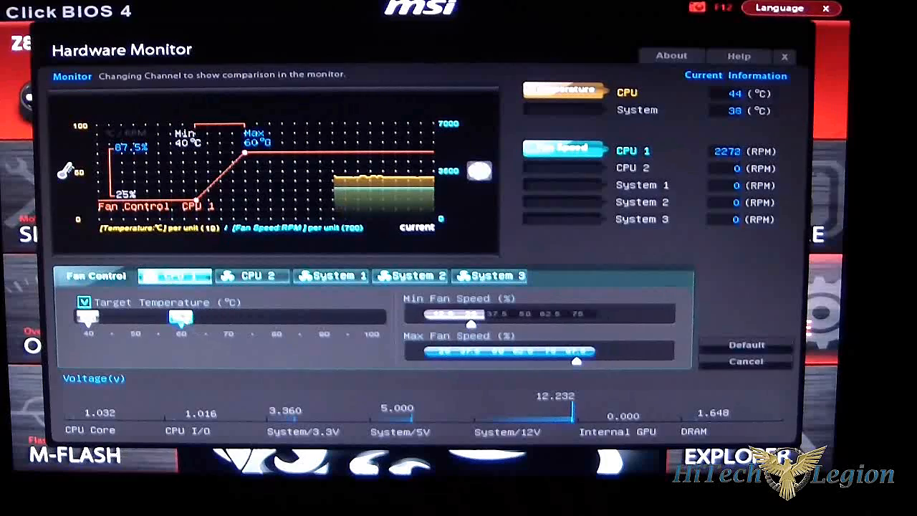
drag(180, 317, 227, 316)
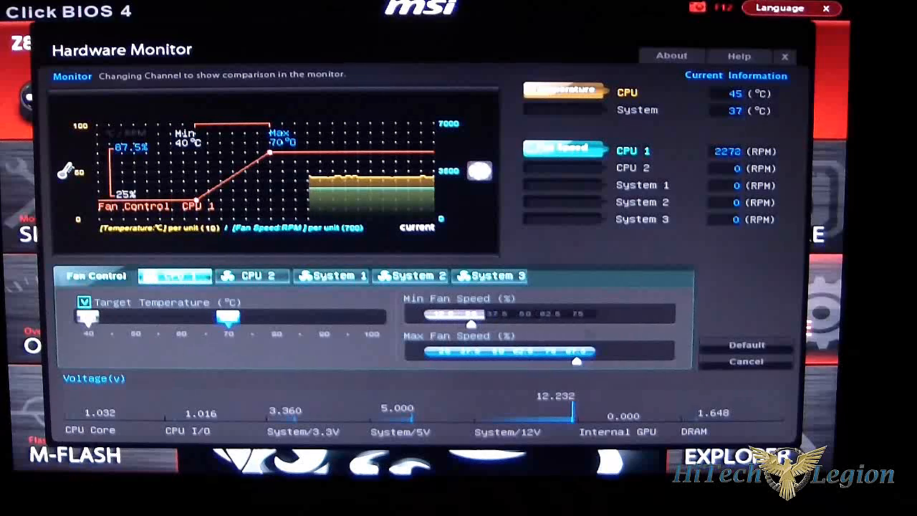
Switch Fan Control through the CPU 2, System 1, System 2 and System 3 tabs.
click(252, 276)
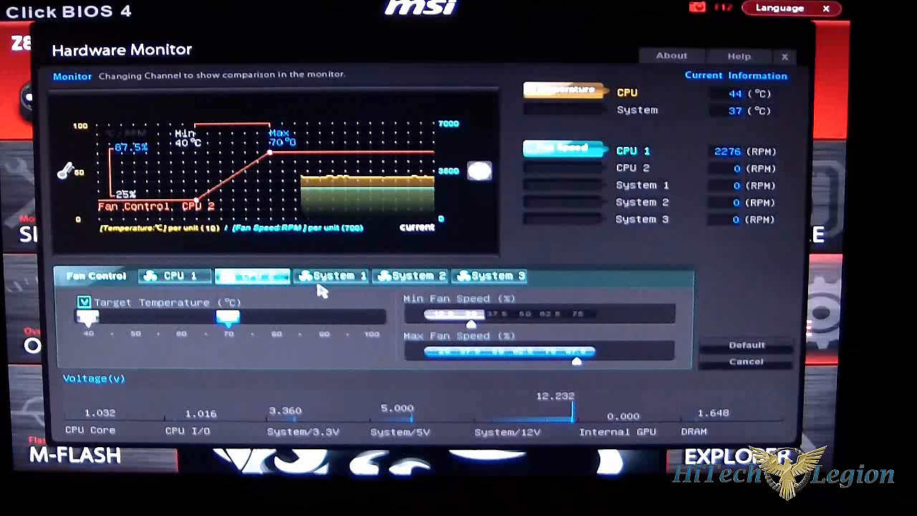
click(331, 276)
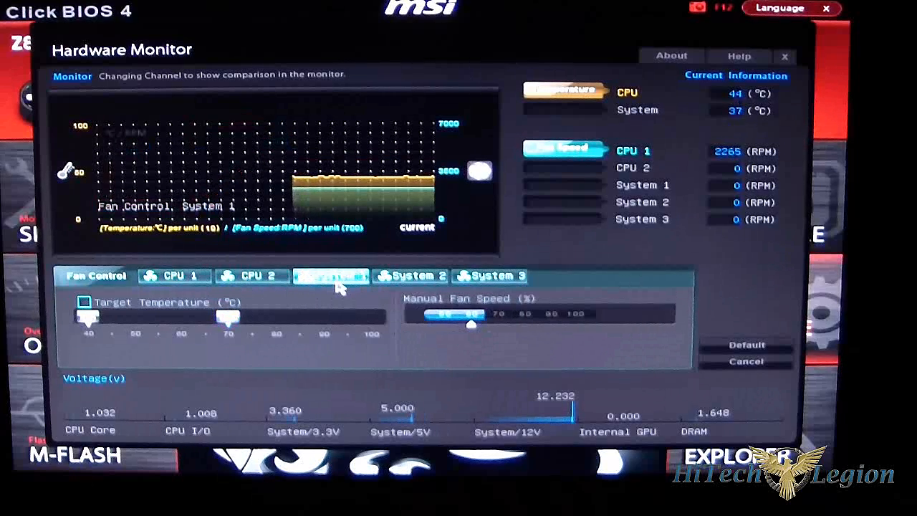
click(410, 276)
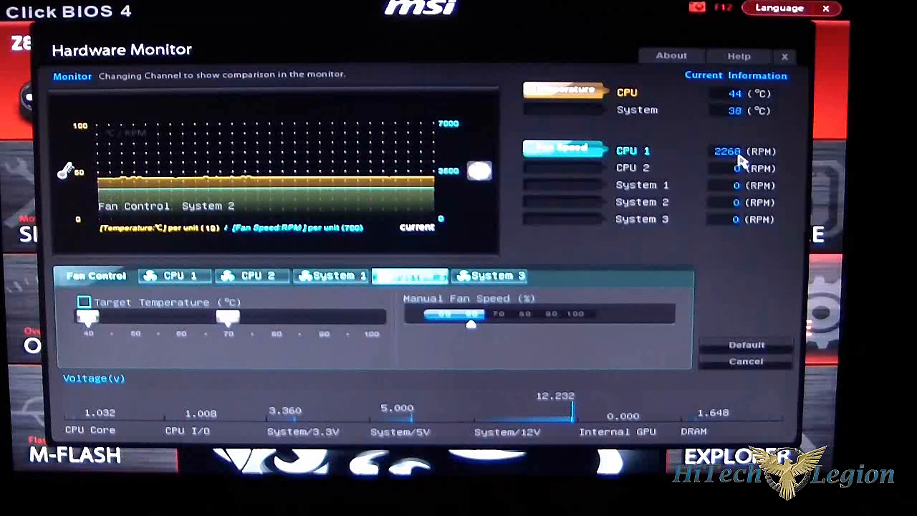
click(489, 276)
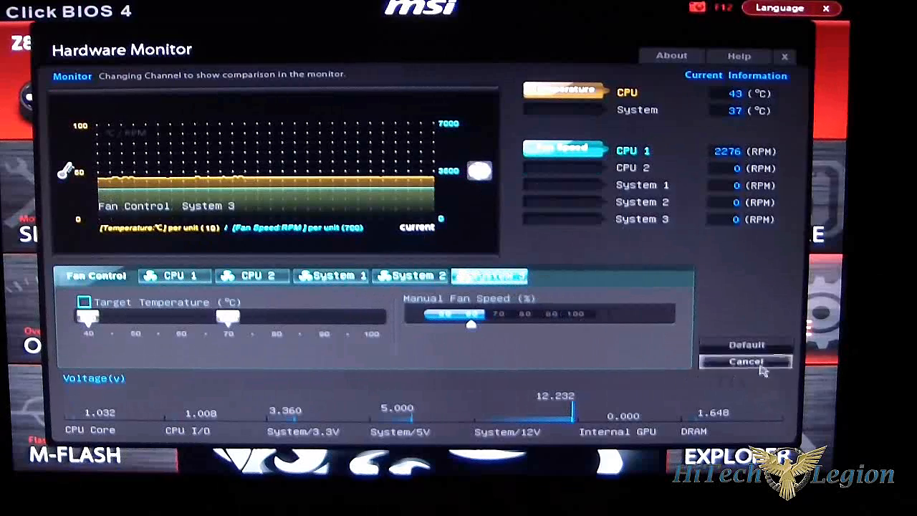
mouse_move(490, 326)
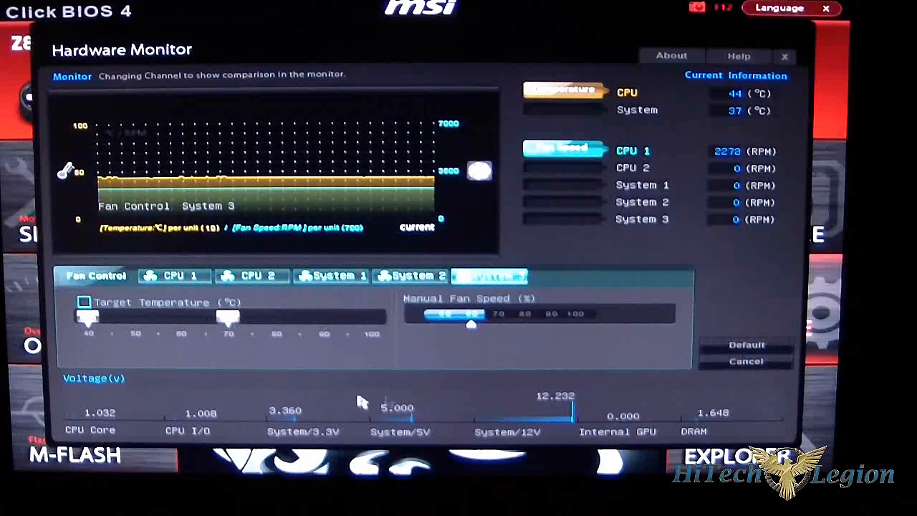
mouse_move(763, 426)
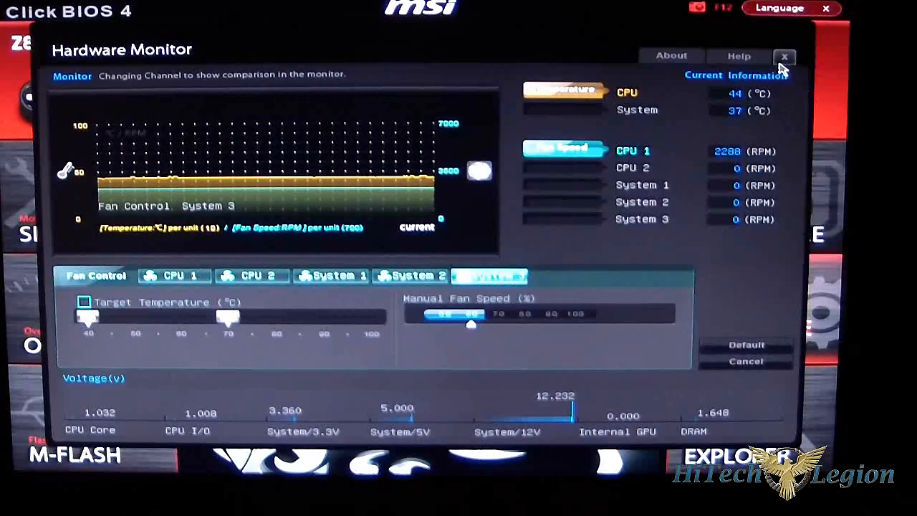
click(784, 55)
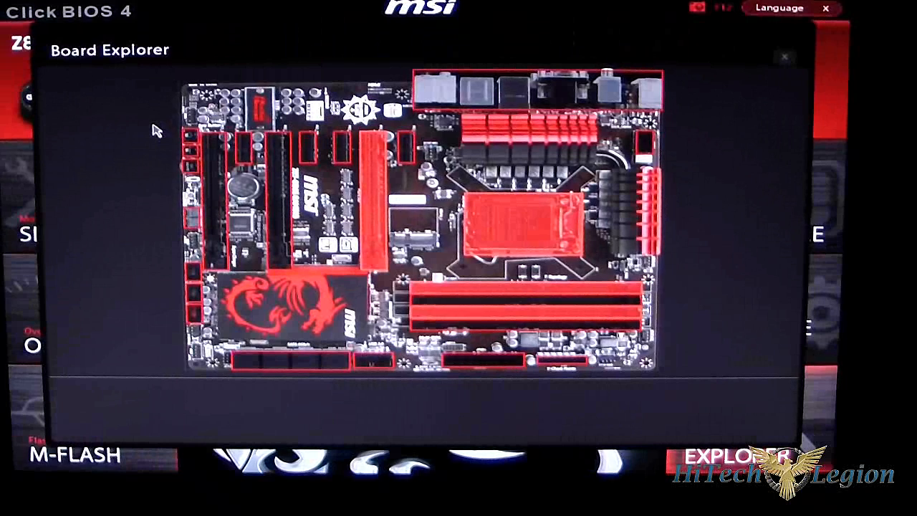
mouse_move(373, 200)
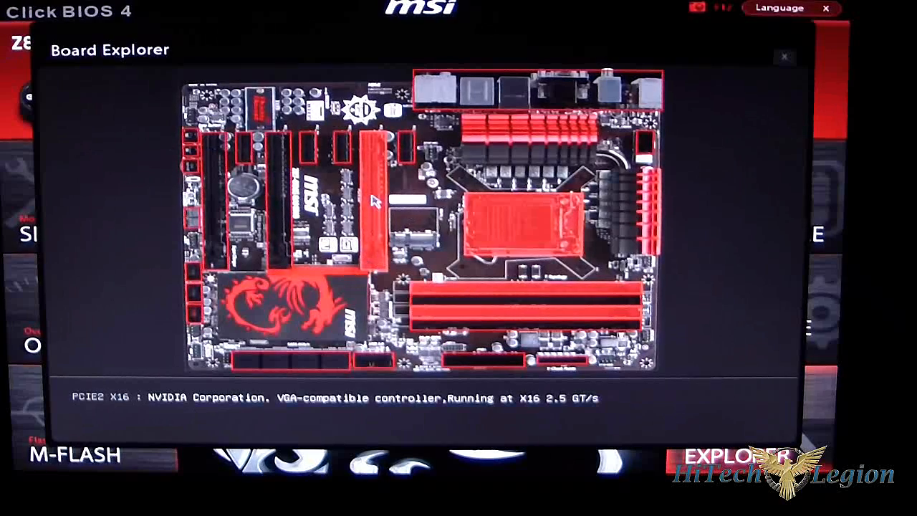
mouse_move(365, 244)
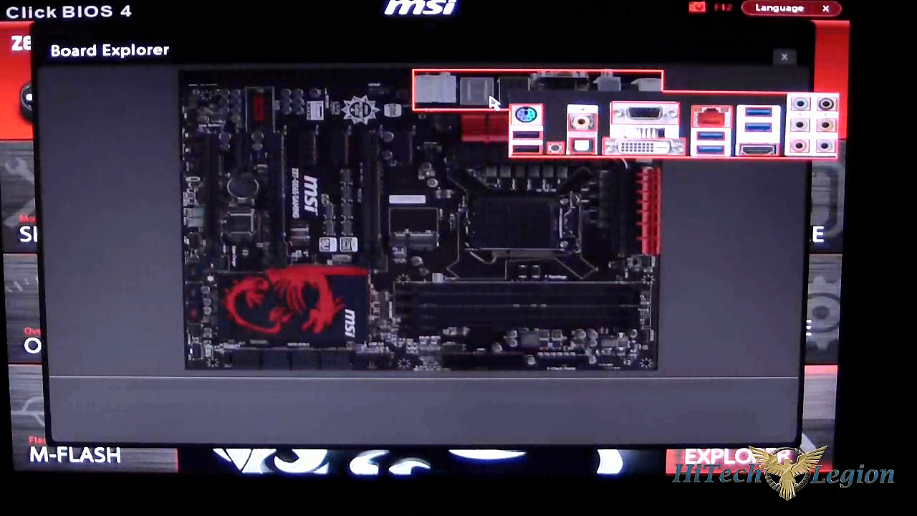
mouse_move(717, 151)
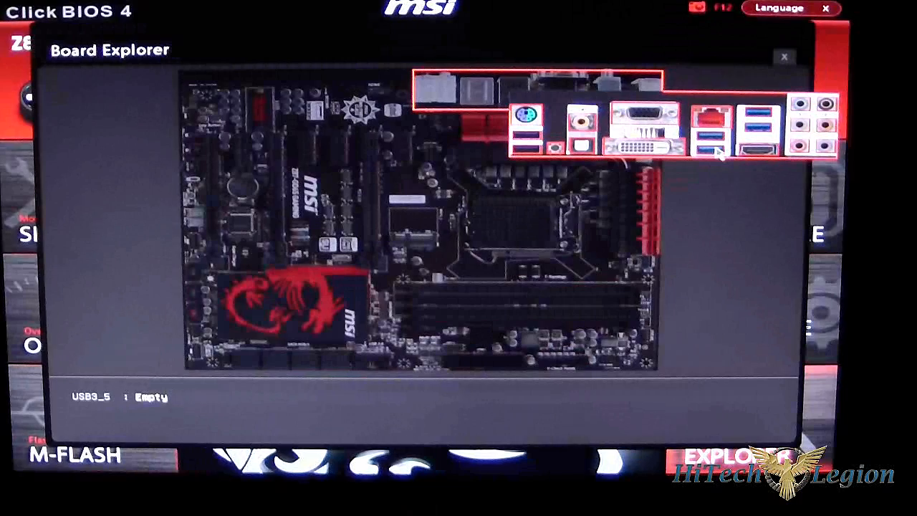
mouse_move(631, 108)
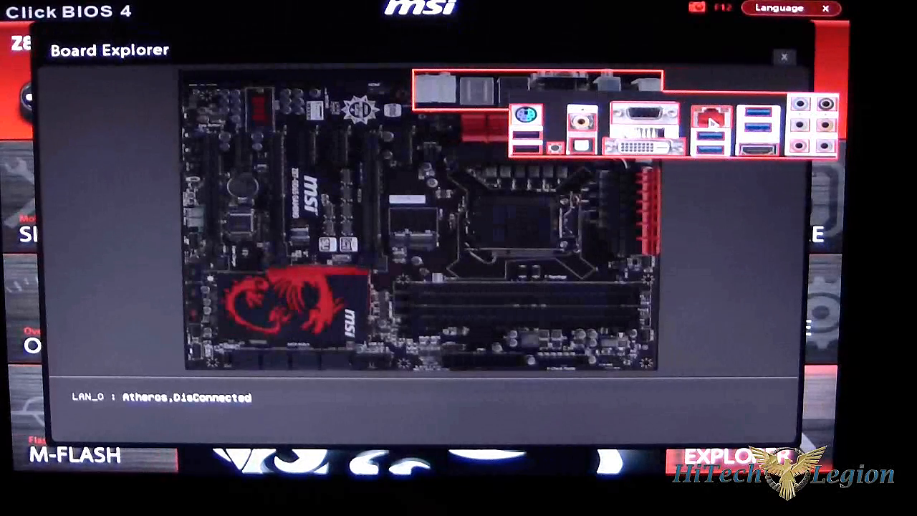
mouse_move(755, 133)
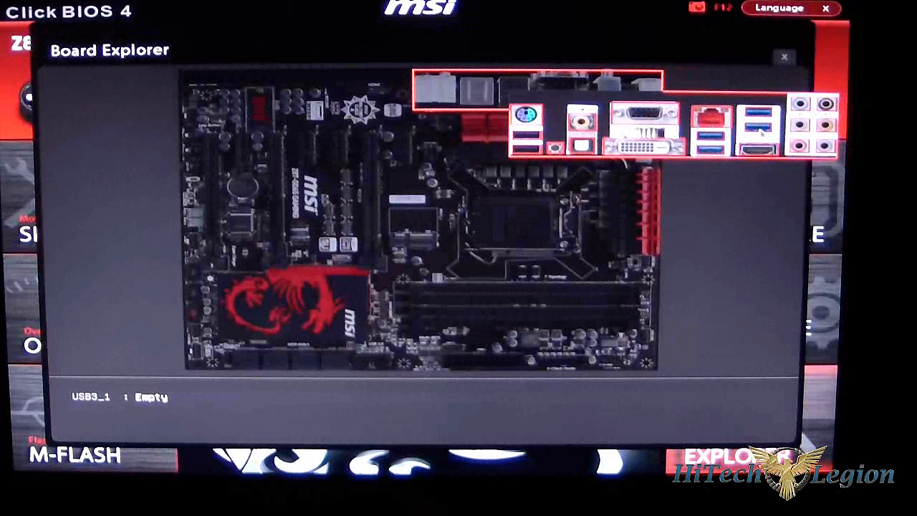
mouse_move(745, 154)
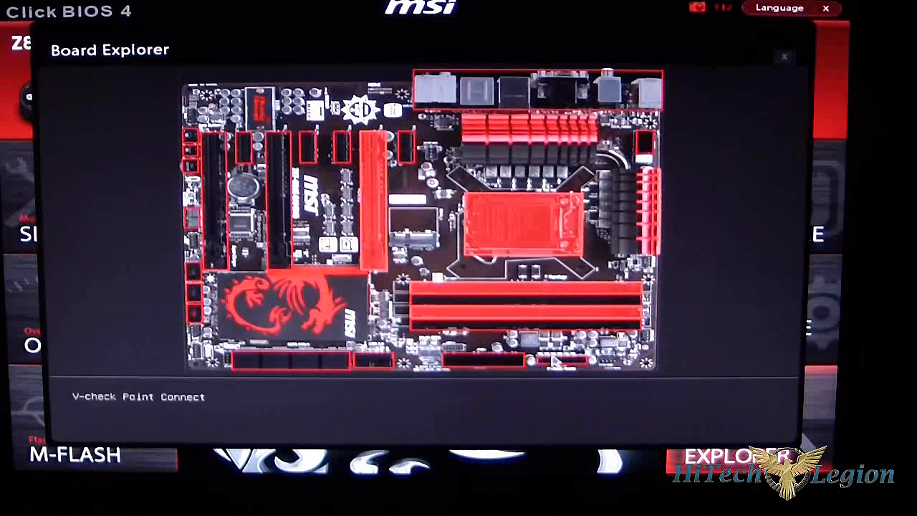
mouse_move(491, 369)
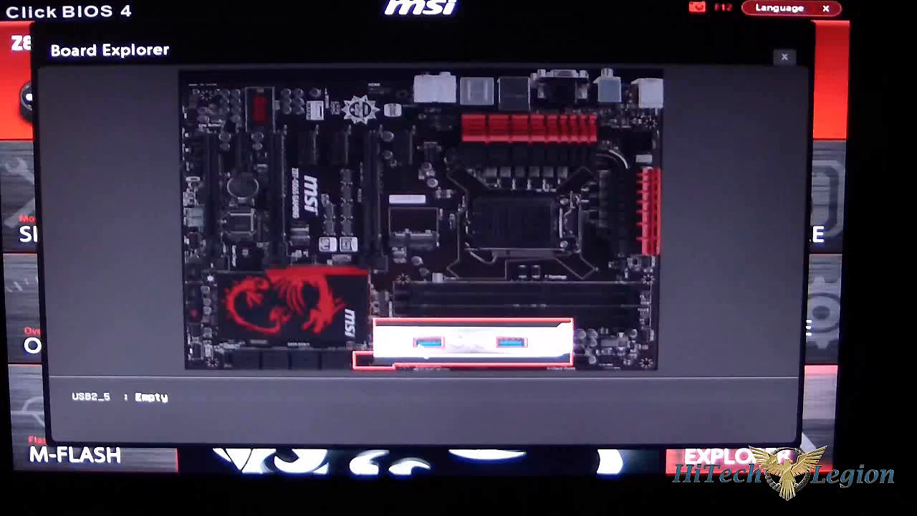
mouse_move(326, 367)
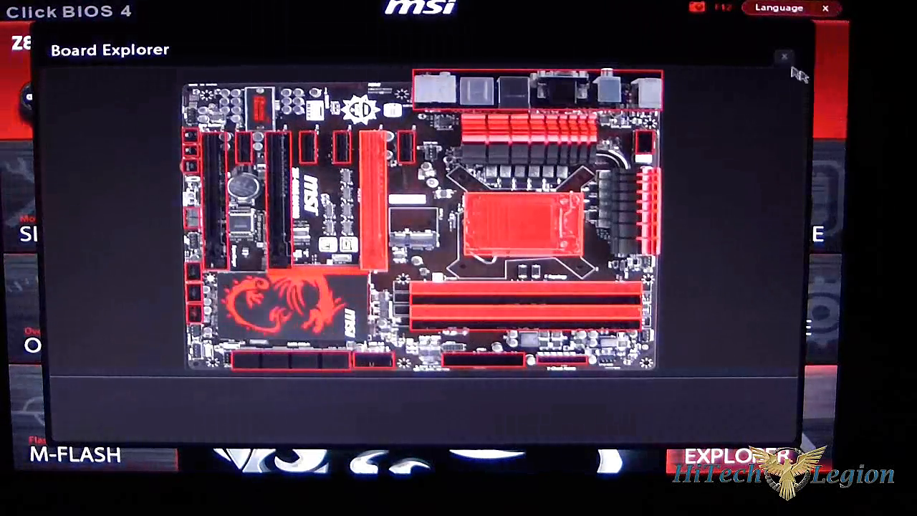
Close Board Explorer with the X in its top-right corner.
click(785, 56)
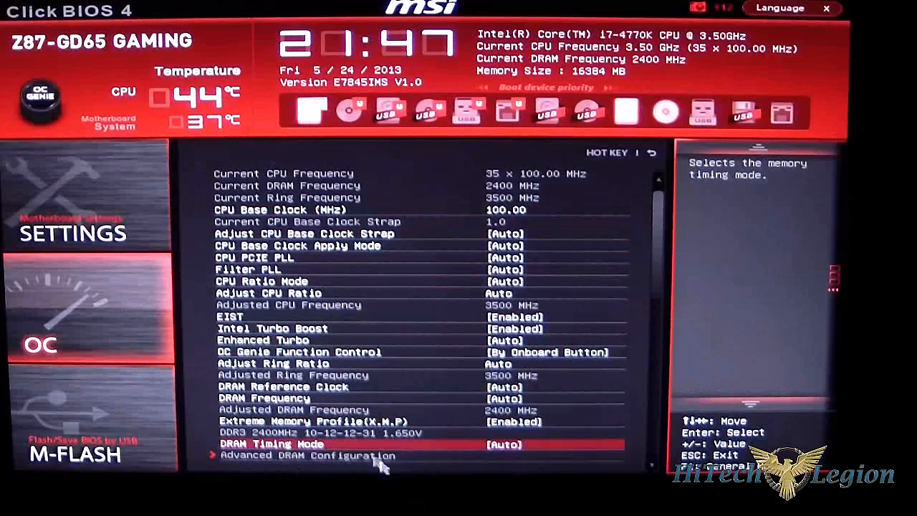
mouse_move(419, 387)
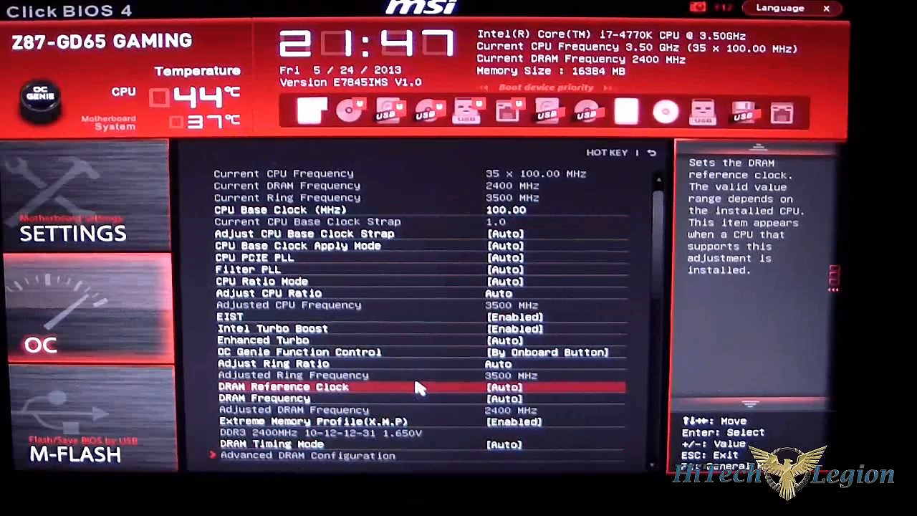
mouse_move(444, 363)
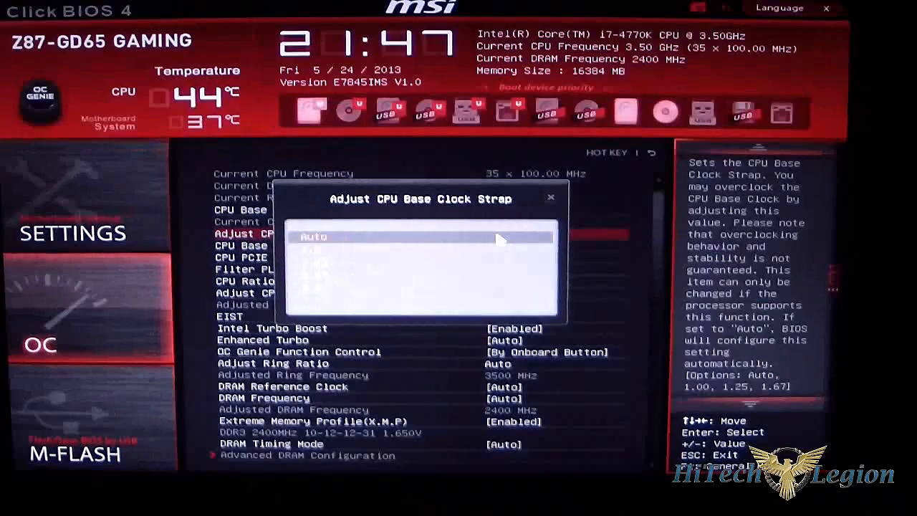
Browse the CPU base clock strap options (Auto, 1.00, 1.25, 1.67) and cancel, keeping Auto.
key(Down)
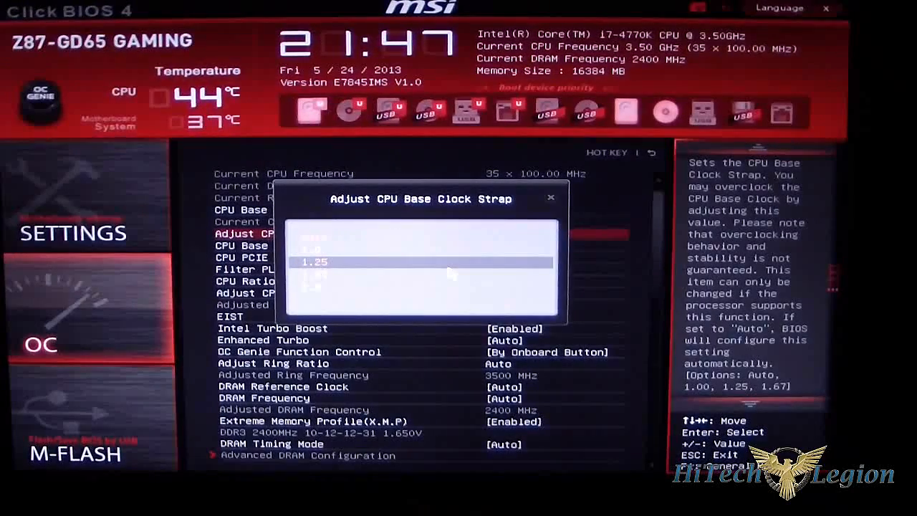
key(Down)
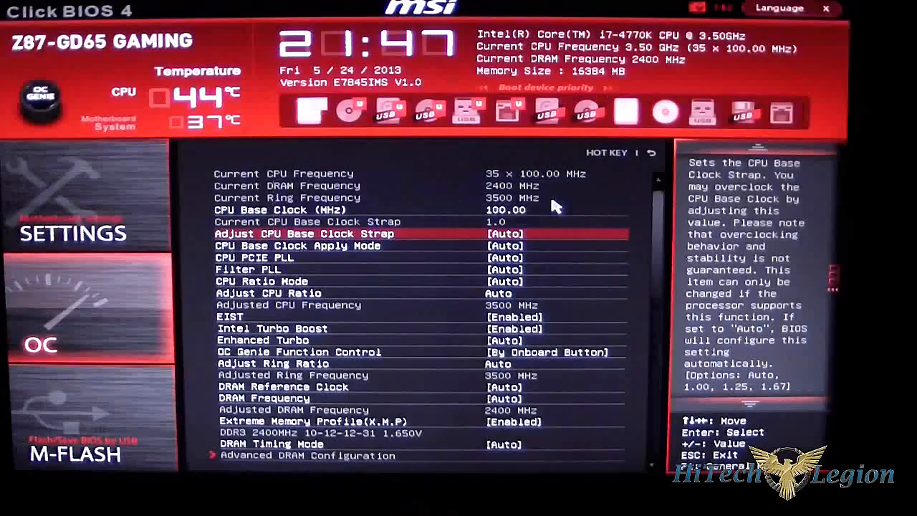
key(Down)
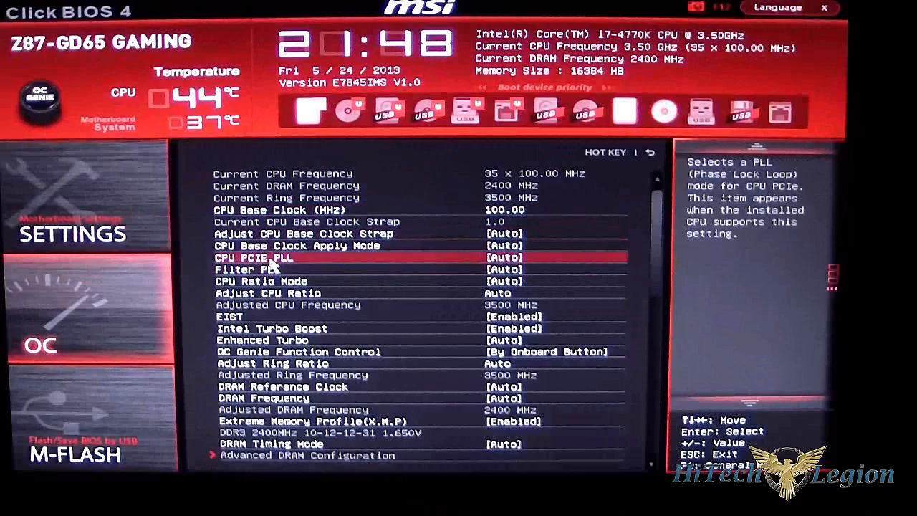
click(254, 257)
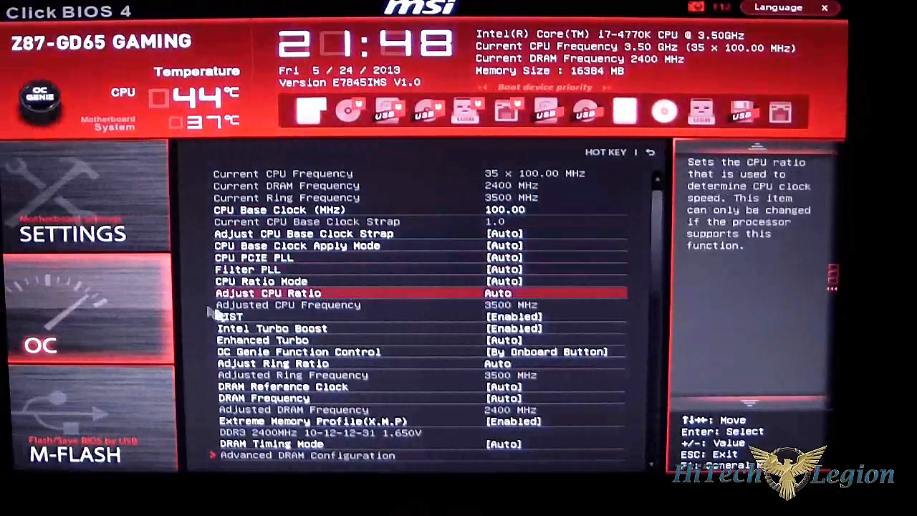
key(up)
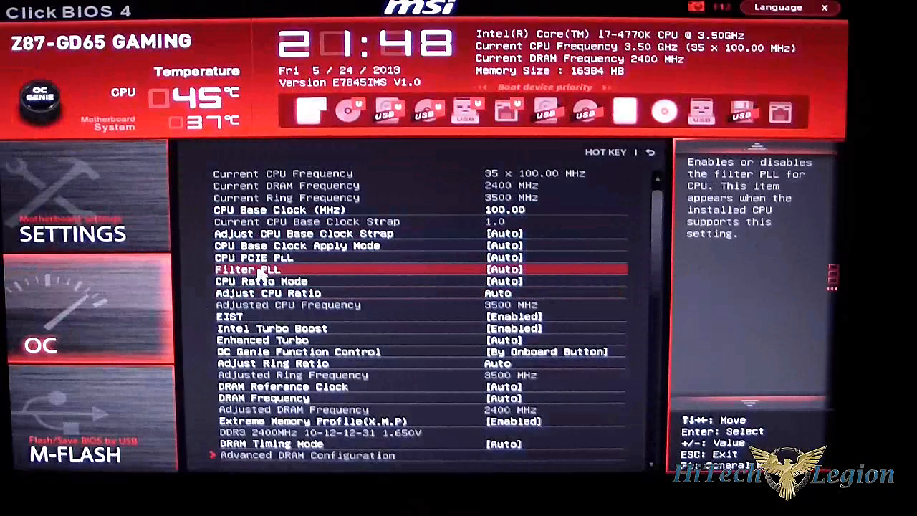
key(Down)
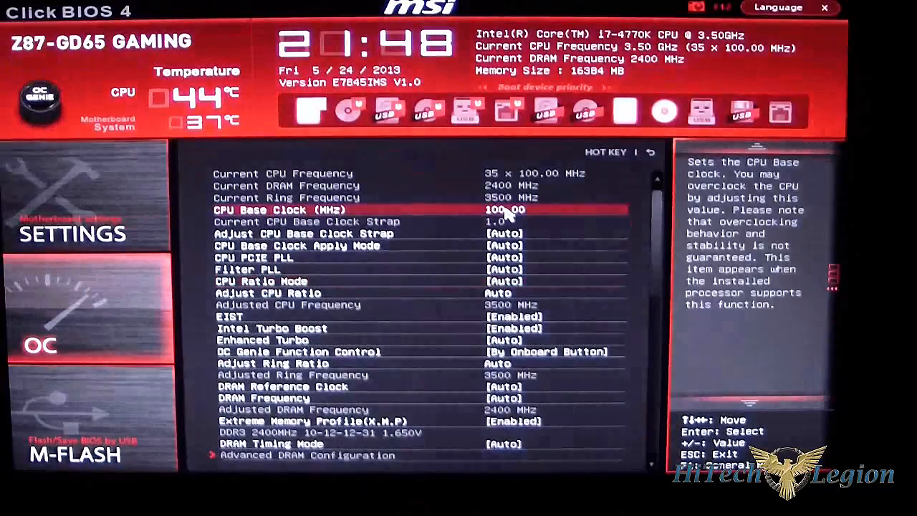
key(down)
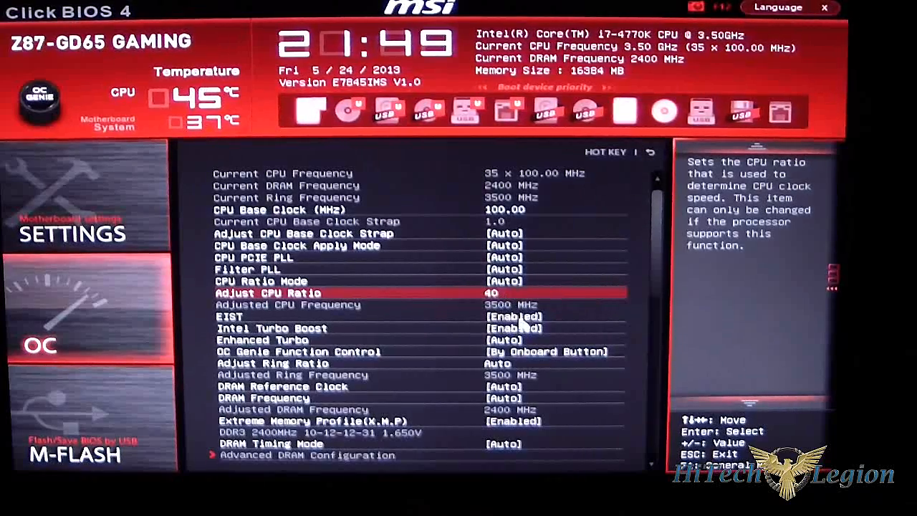
mouse_move(541, 342)
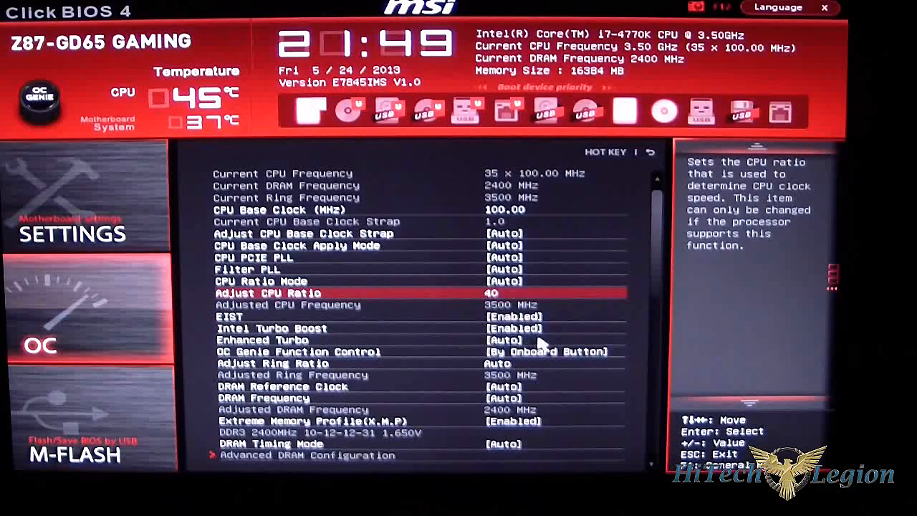
mouse_move(340, 348)
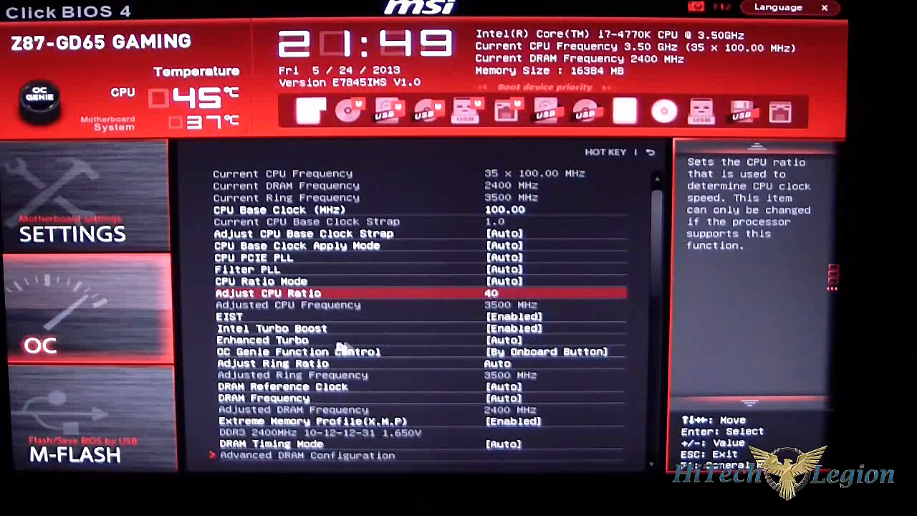
mouse_move(509, 344)
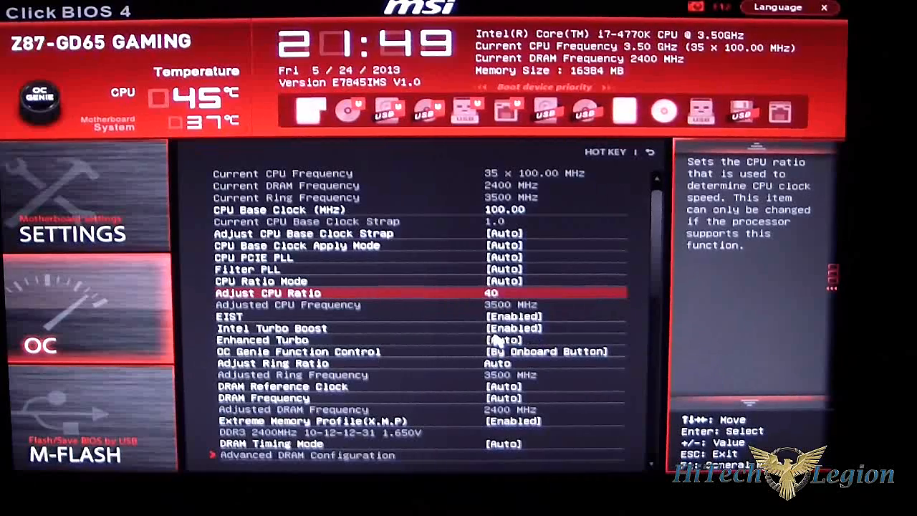
Apply CPU ratio 40, giving 4000 MHz CPU frequency, and move to Adjust Ring Ratio.
key(Down)
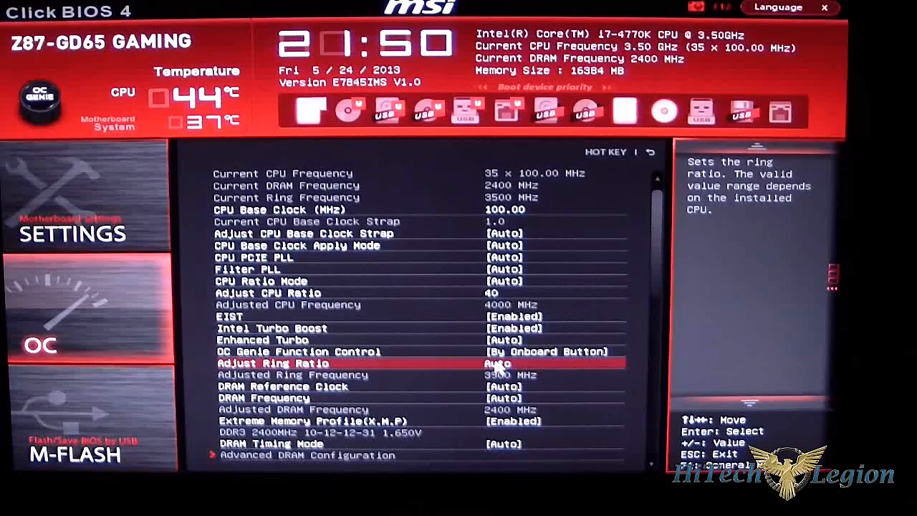
key(Down)
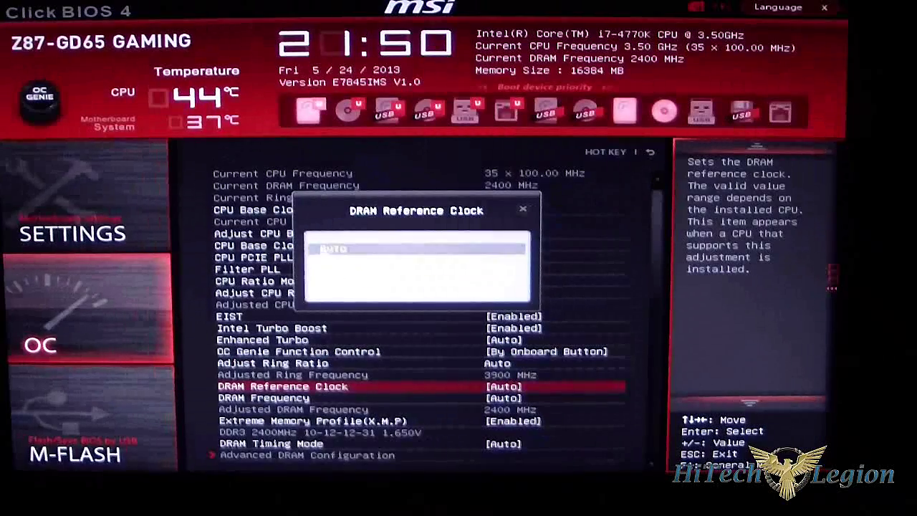
key(Down)
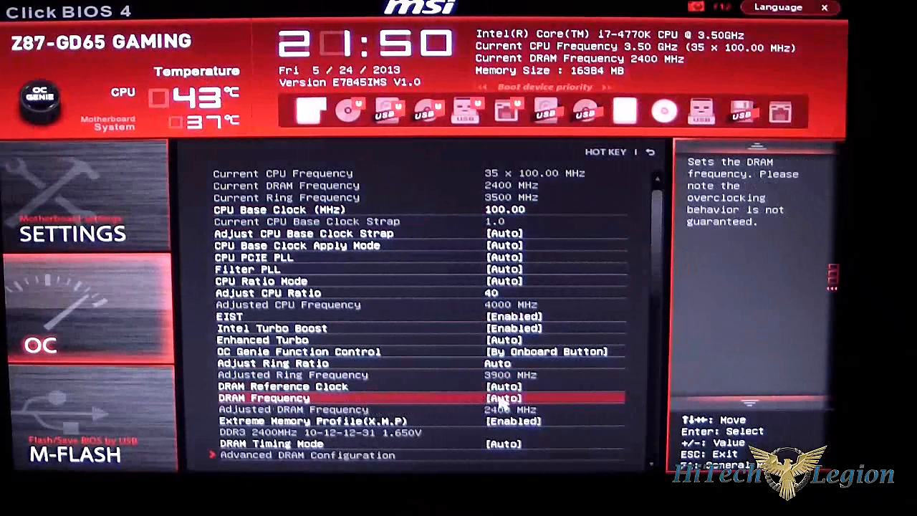
key(Down)
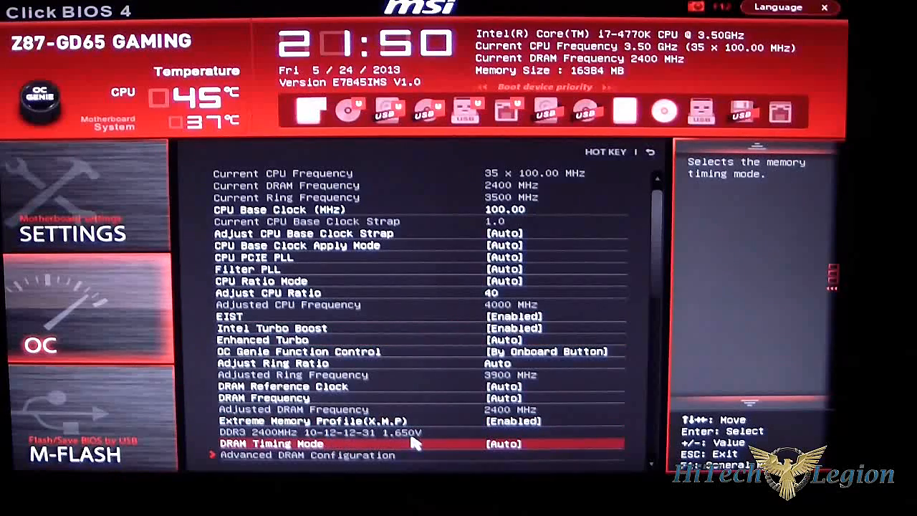
key(Up)
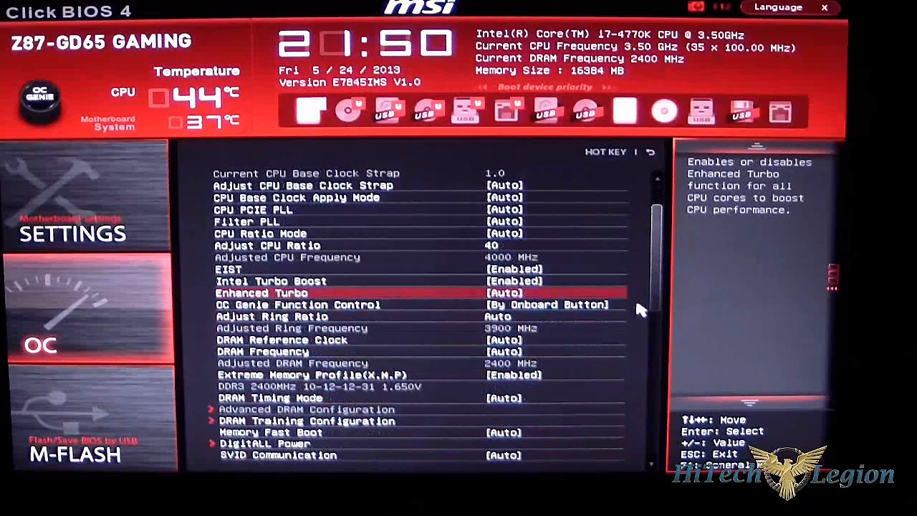
scroll(down, 3)
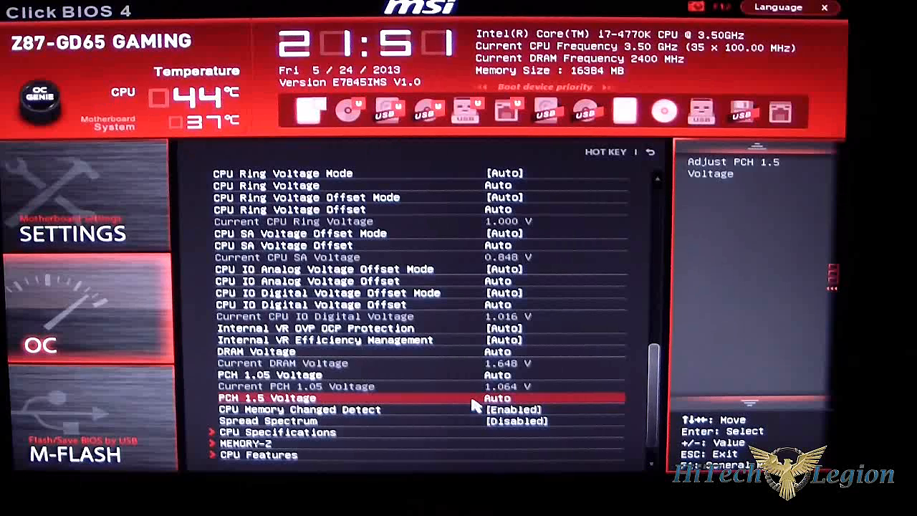
key(Up)
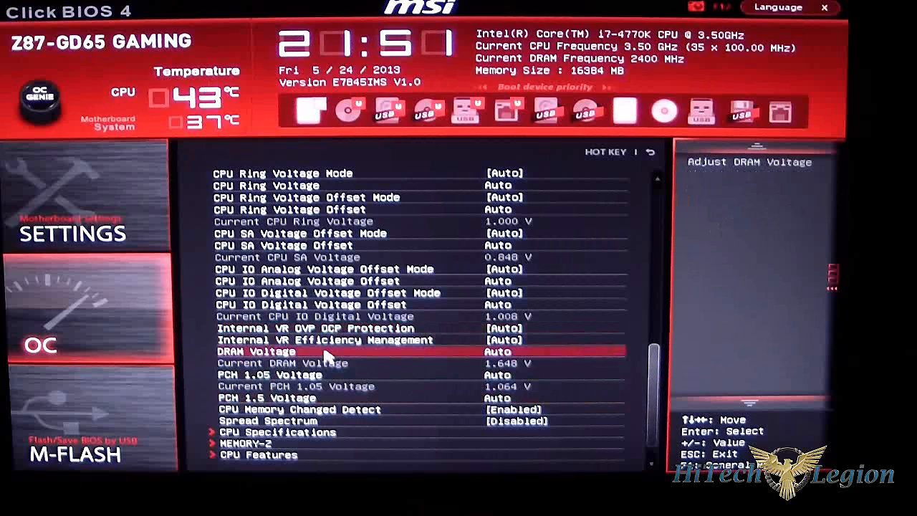
scroll(up, 3)
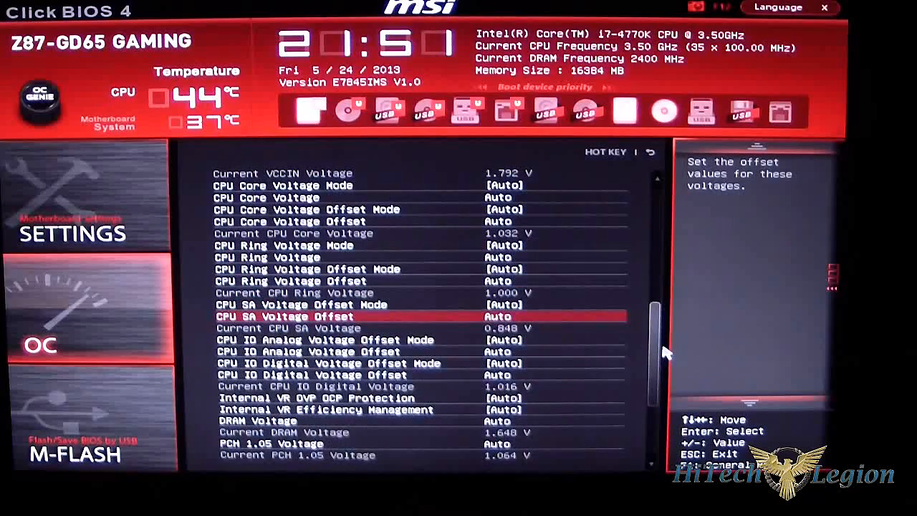
scroll(up, 3)
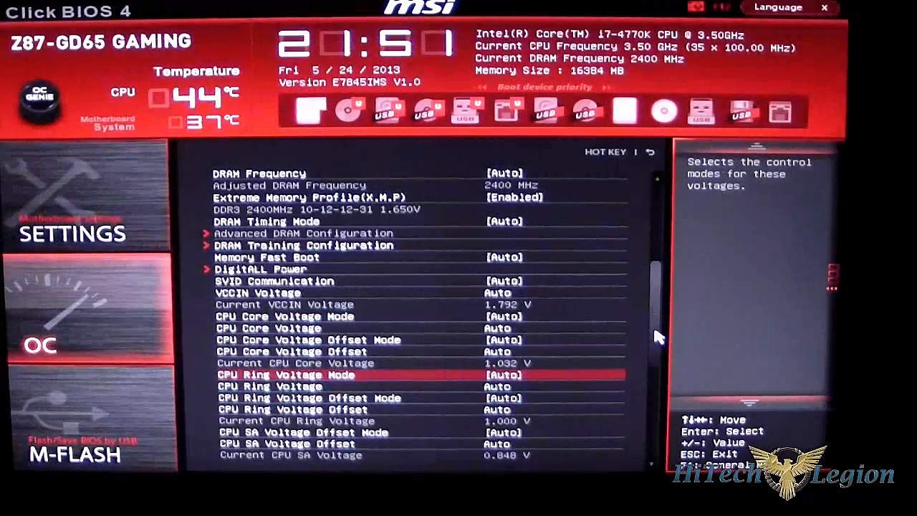
scroll(down, 3)
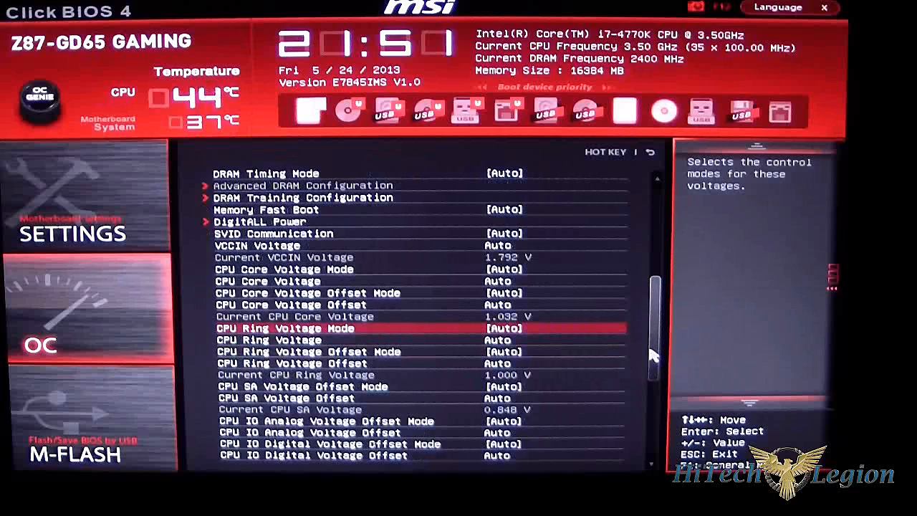
key(up)
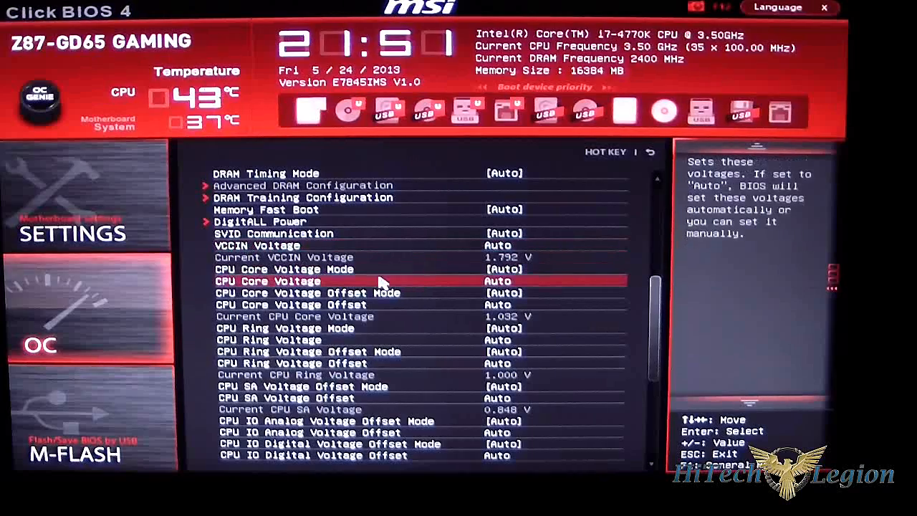
key(up)
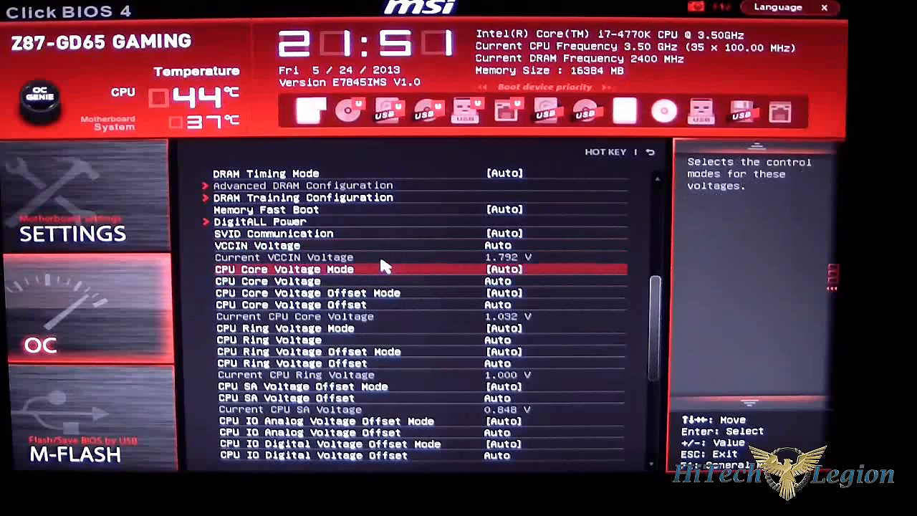
mouse_move(374, 267)
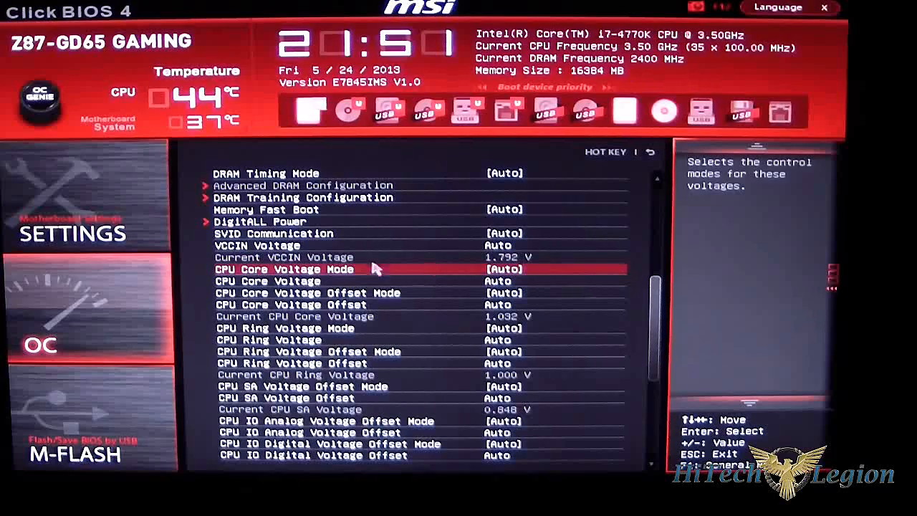
key(Down)
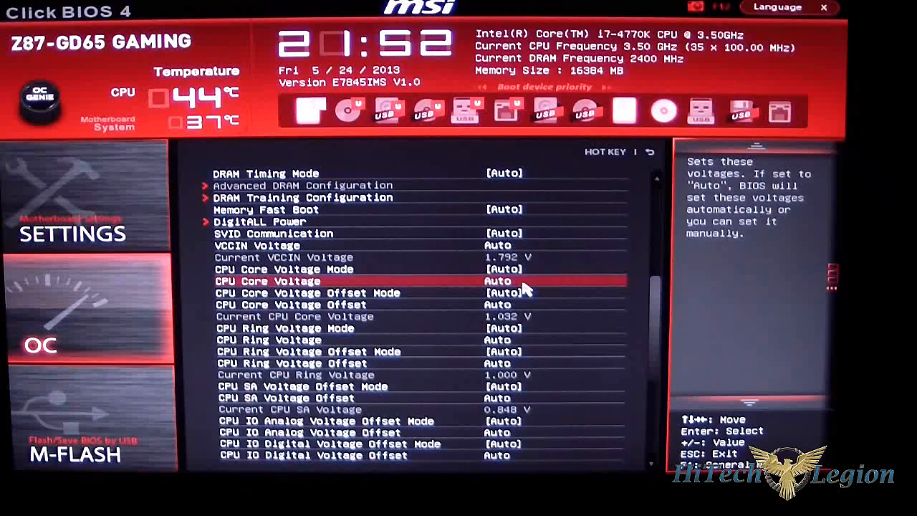
key(Down)
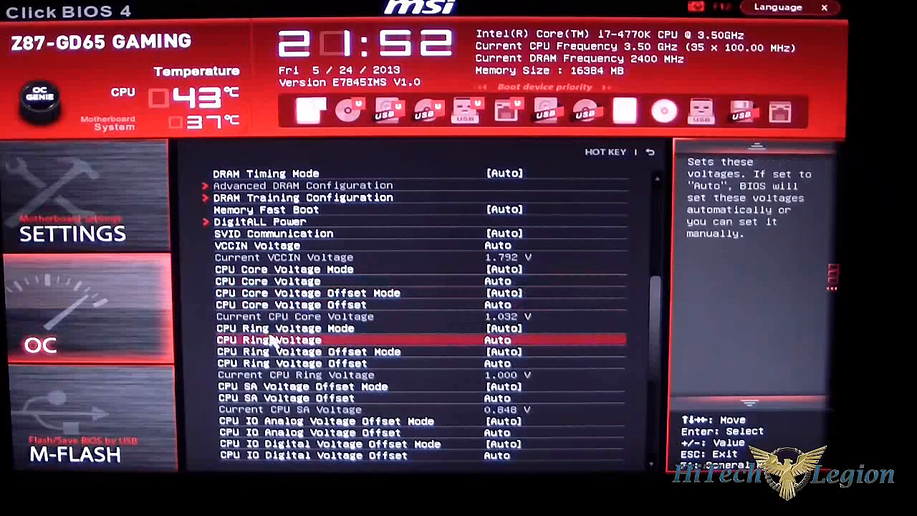
key(Down)
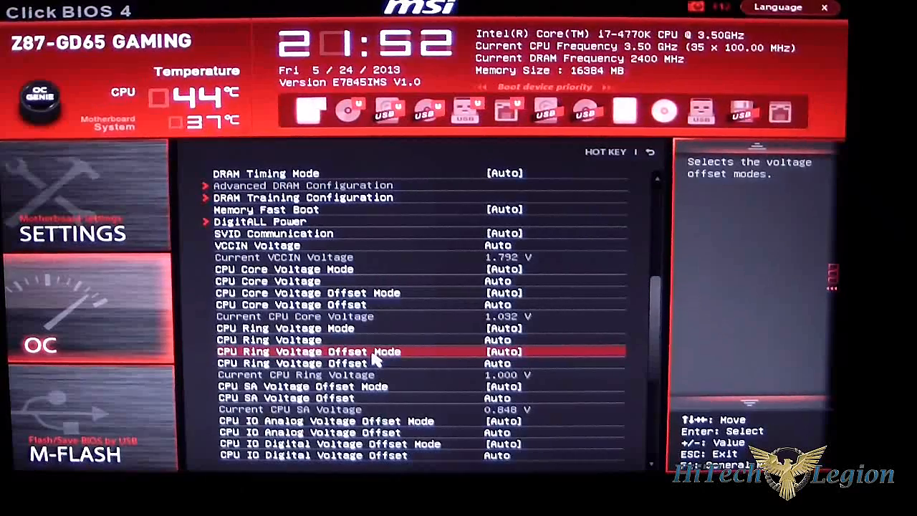
key(Down)
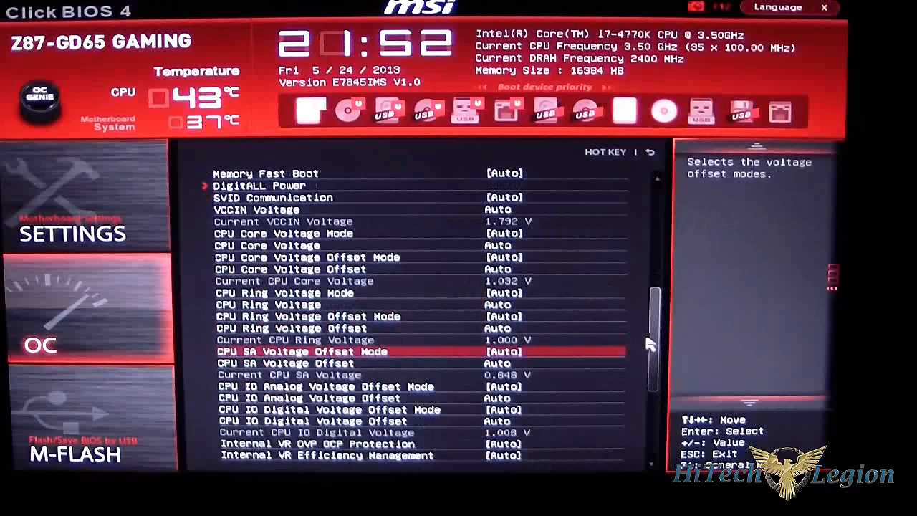
scroll(down, 3)
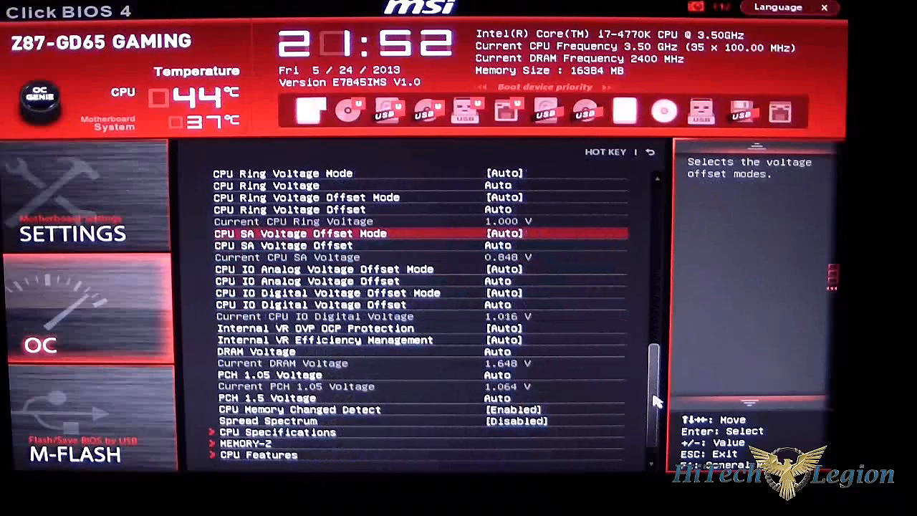
key(Down)
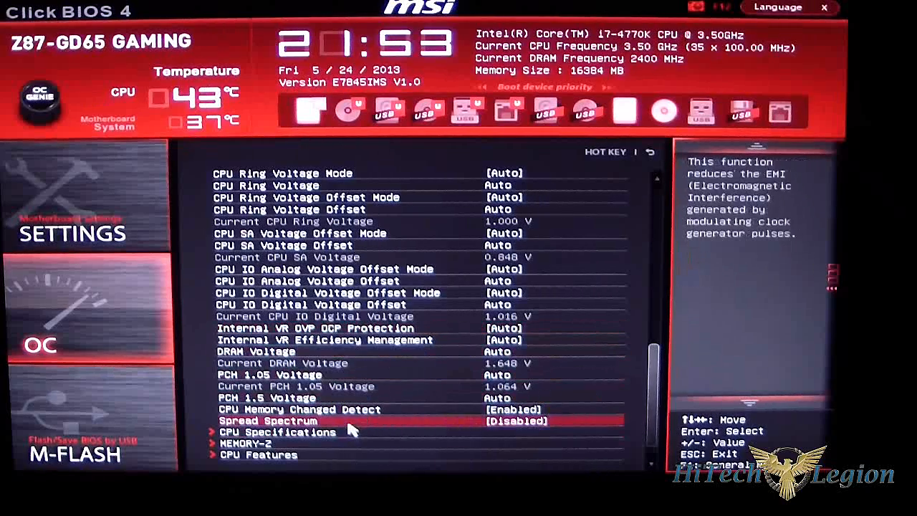
mouse_move(351, 432)
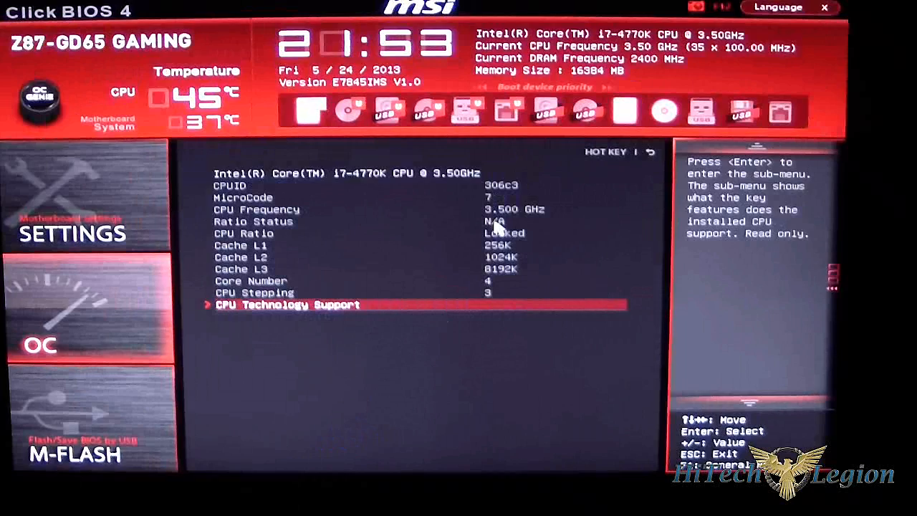
mouse_move(401, 240)
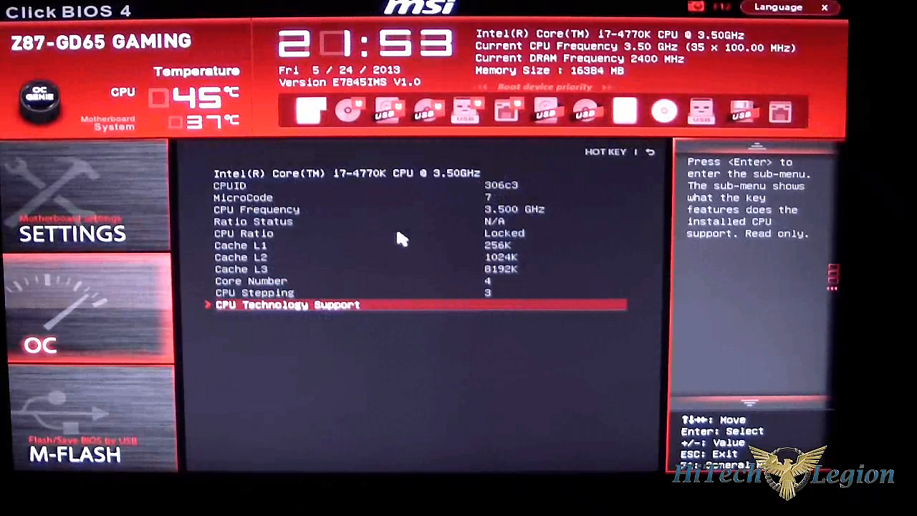
mouse_move(440, 369)
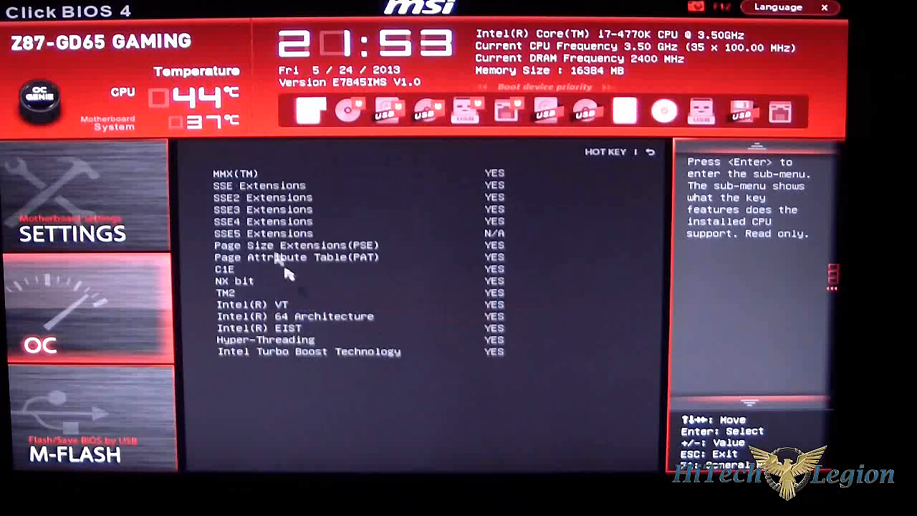
mouse_move(201, 200)
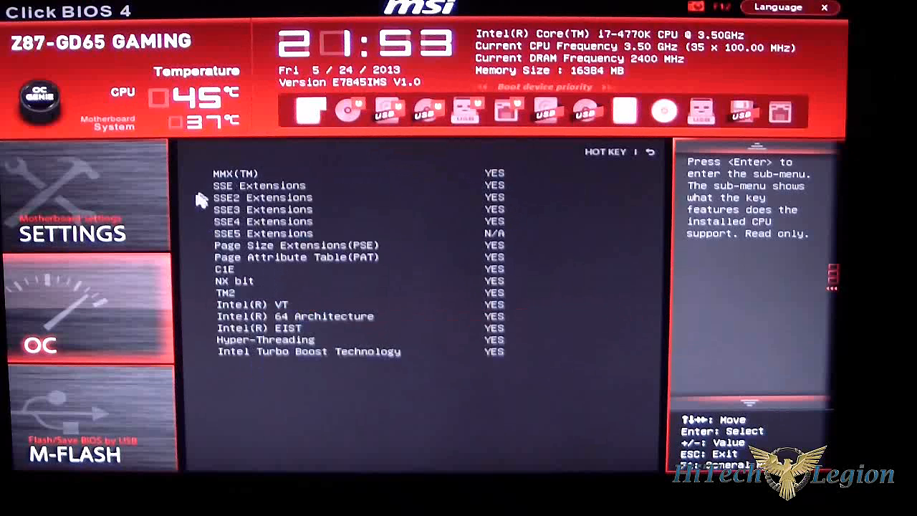
mouse_move(645, 301)
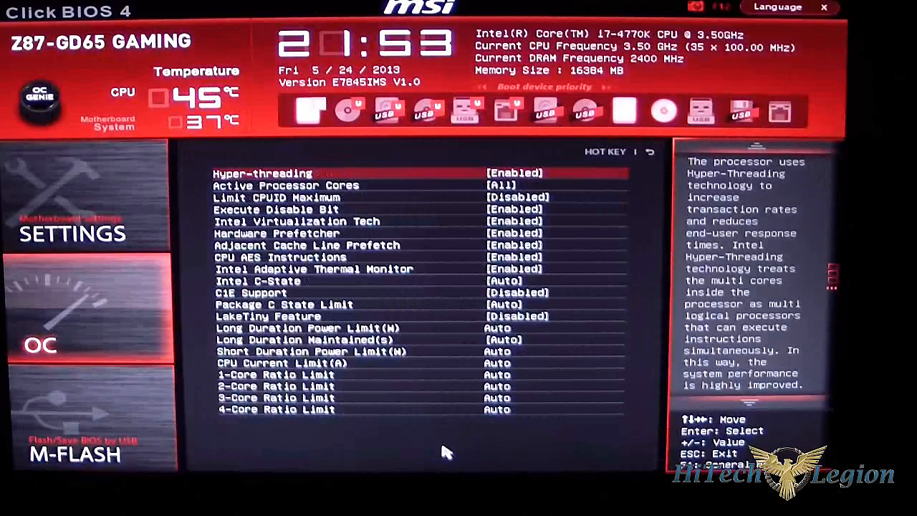
Read CPU Features descriptions: Active Processor Cores, Execute Disable Bit, 4-Core Ratio Limit.
key(Down)
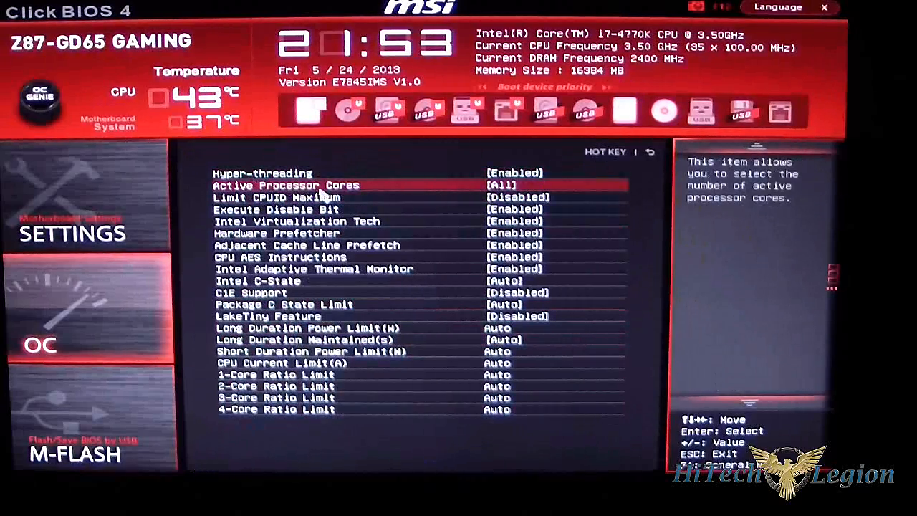
key(down)
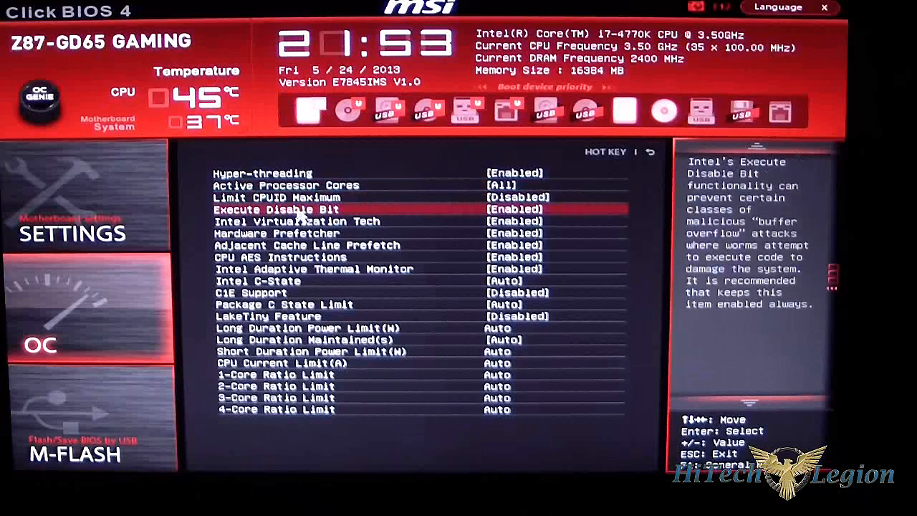
key(Down)
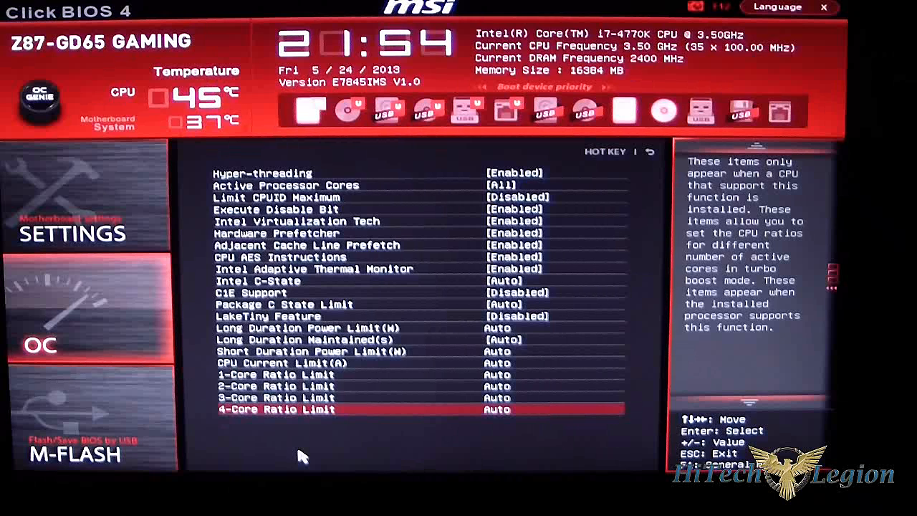
mouse_move(97, 206)
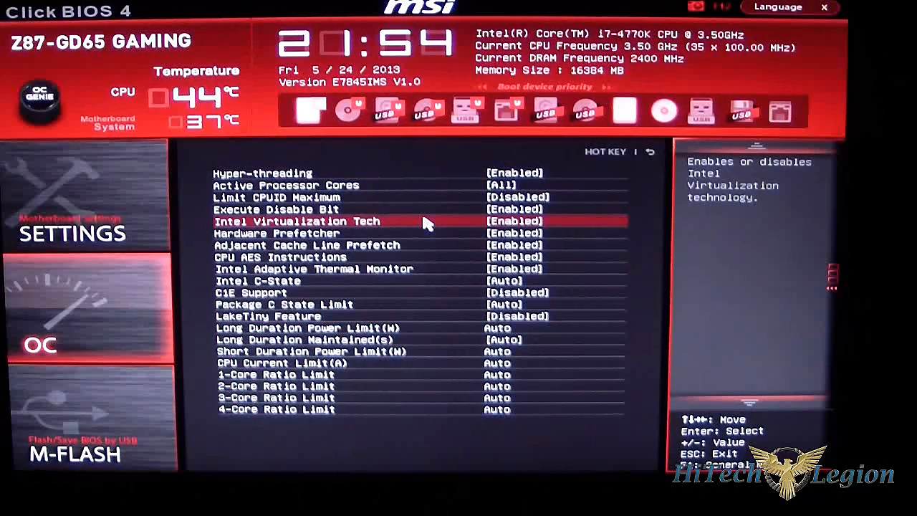
key(up)
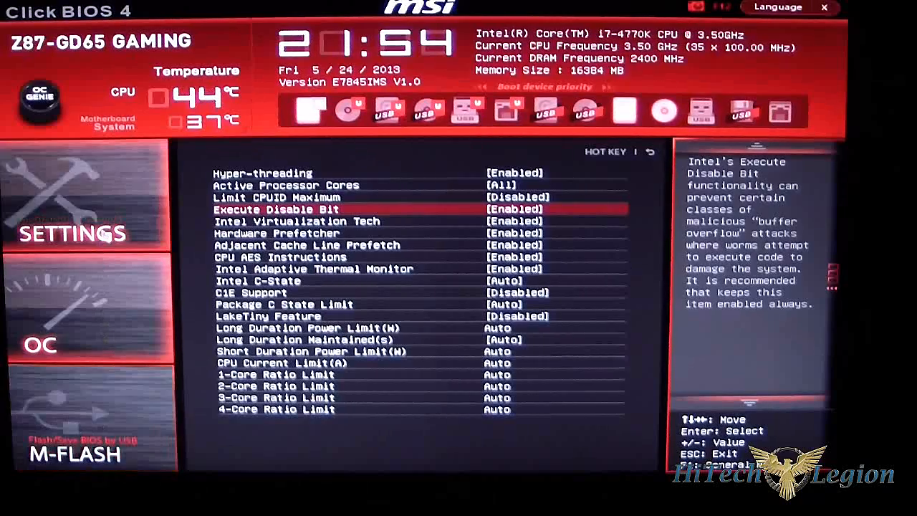
mouse_move(824, 204)
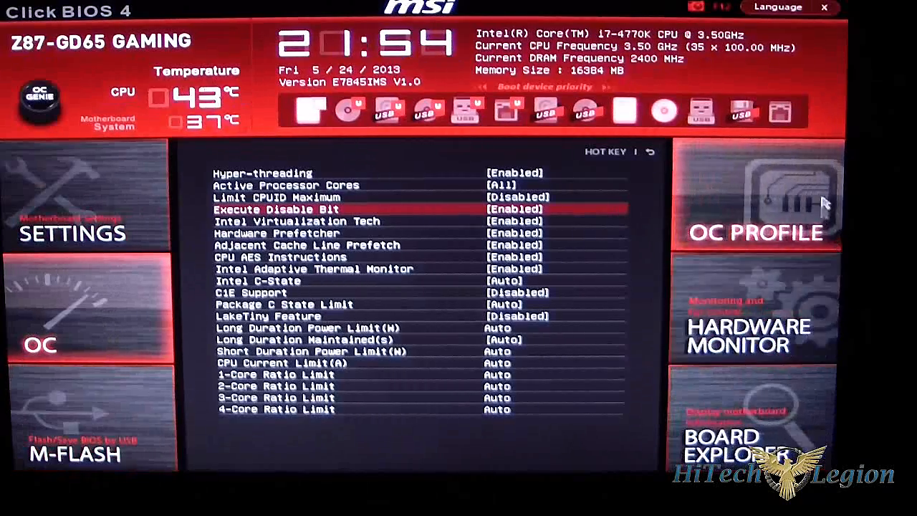
key(Up)
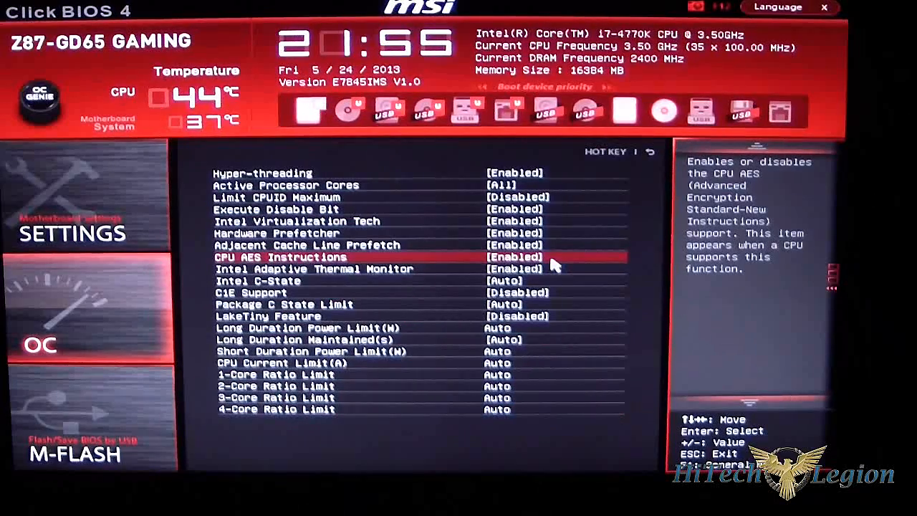
mouse_move(745, 111)
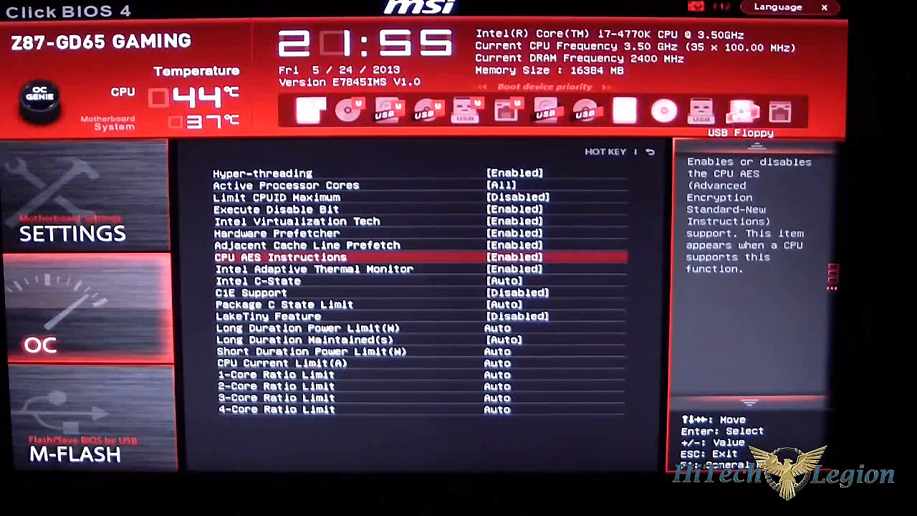